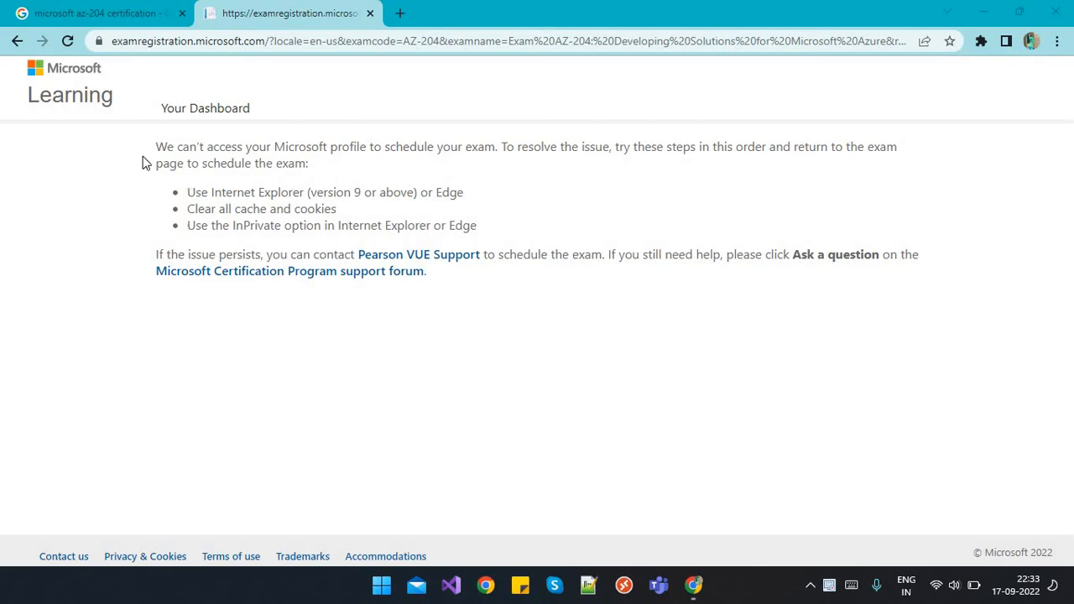
mouse_move(102, 102)
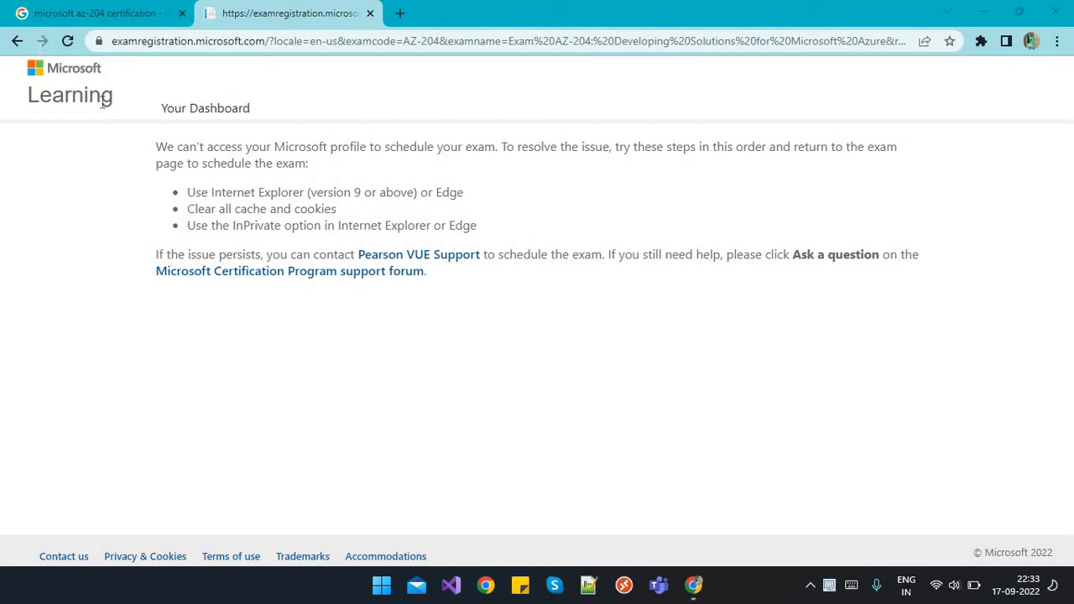
mouse_move(158, 206)
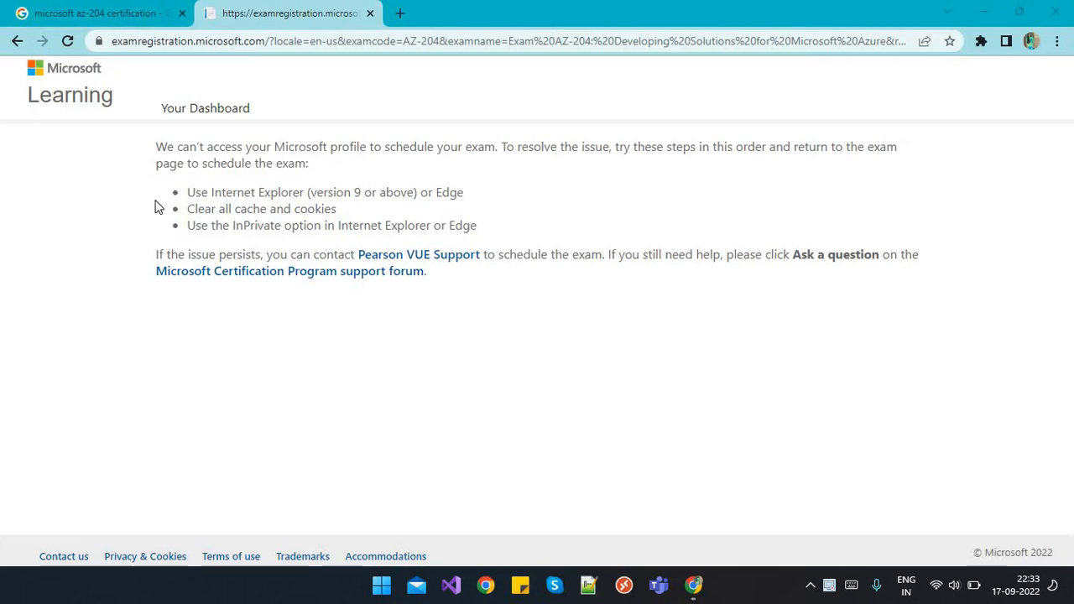
mouse_move(123, 169)
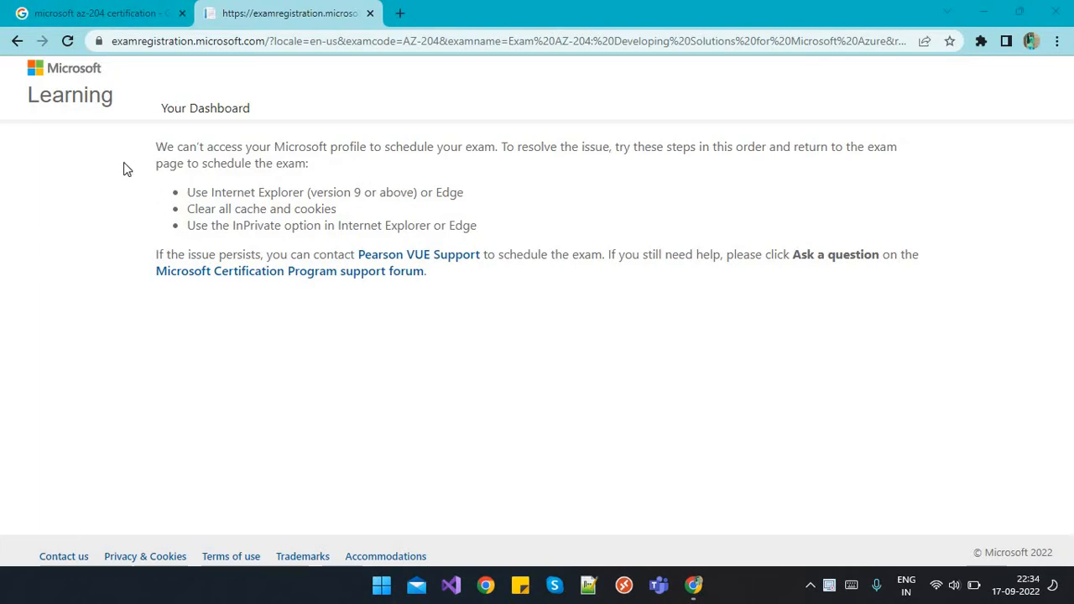
mouse_move(607, 206)
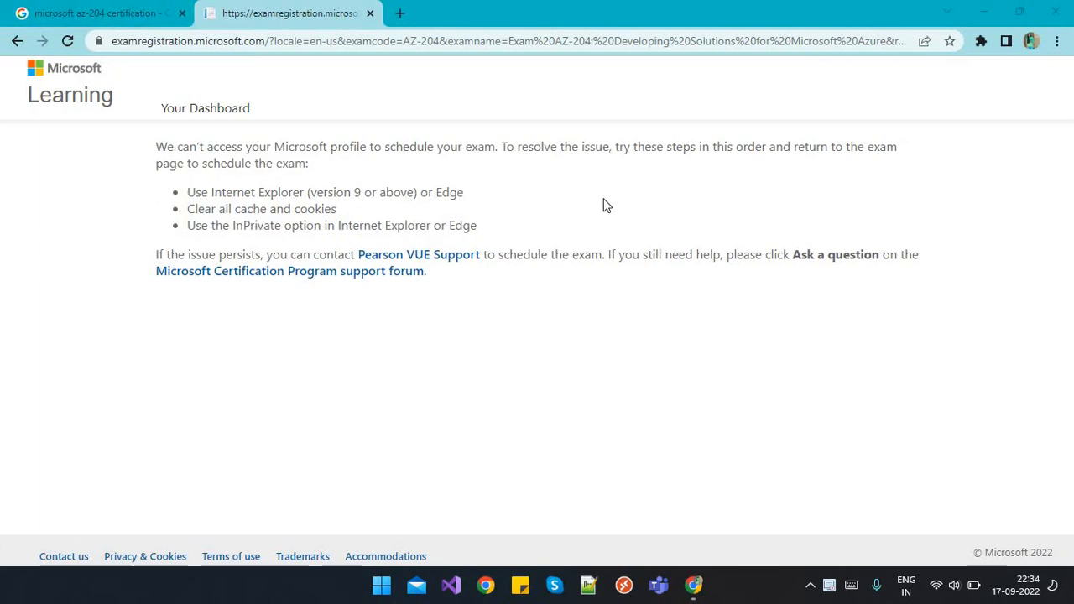
mouse_move(574, 225)
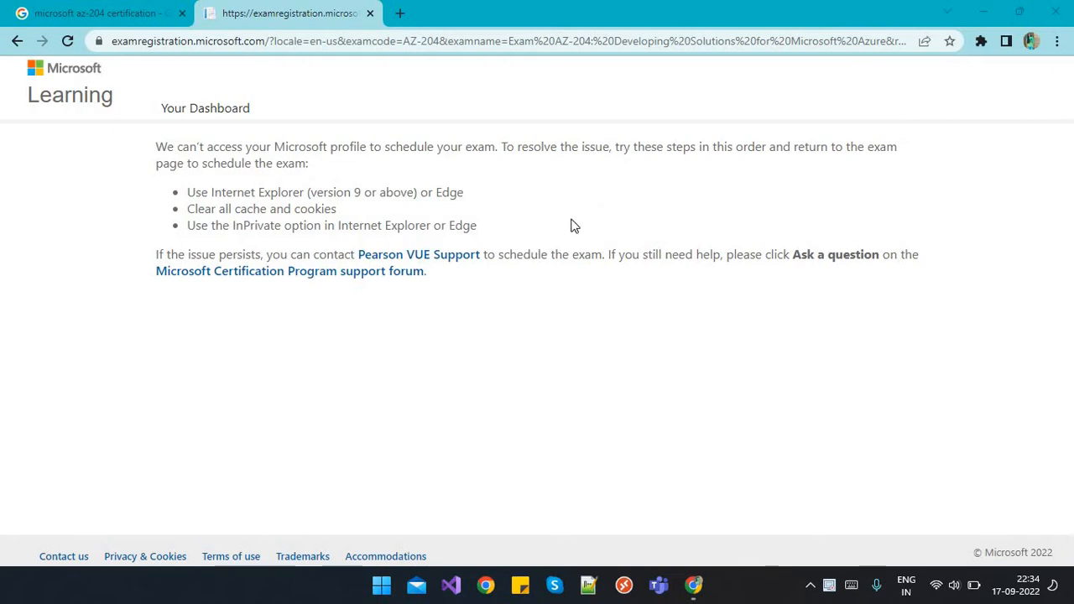
mouse_move(736, 206)
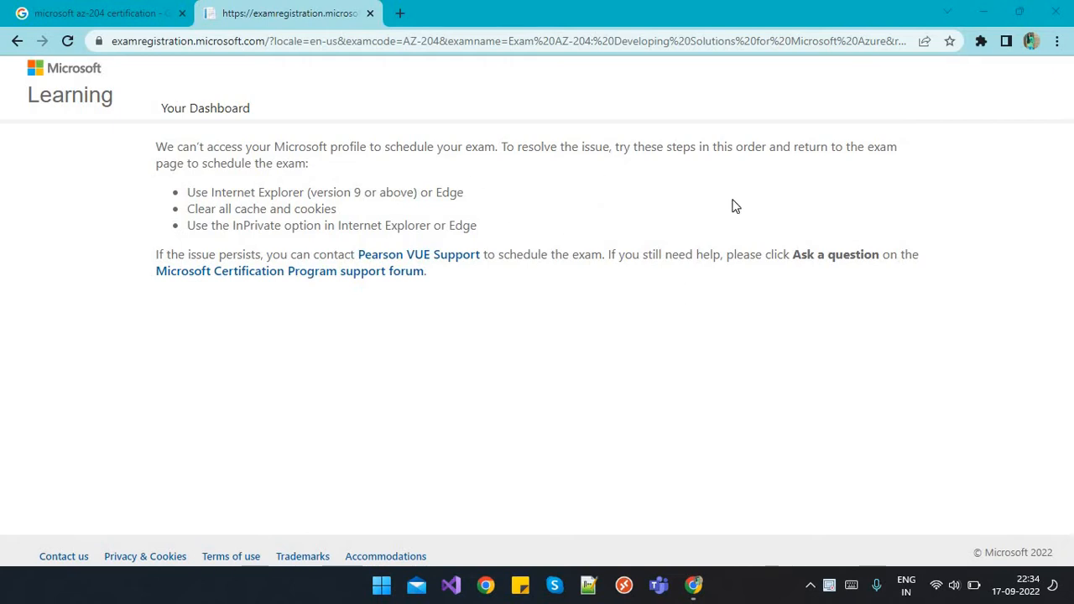
mouse_move(846, 164)
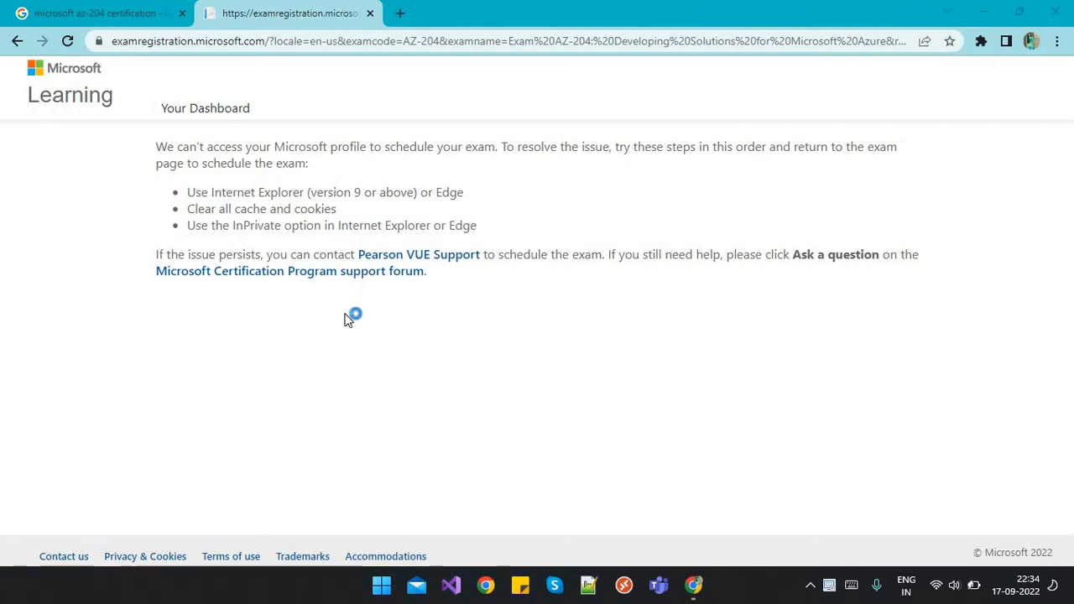
mouse_move(419, 257)
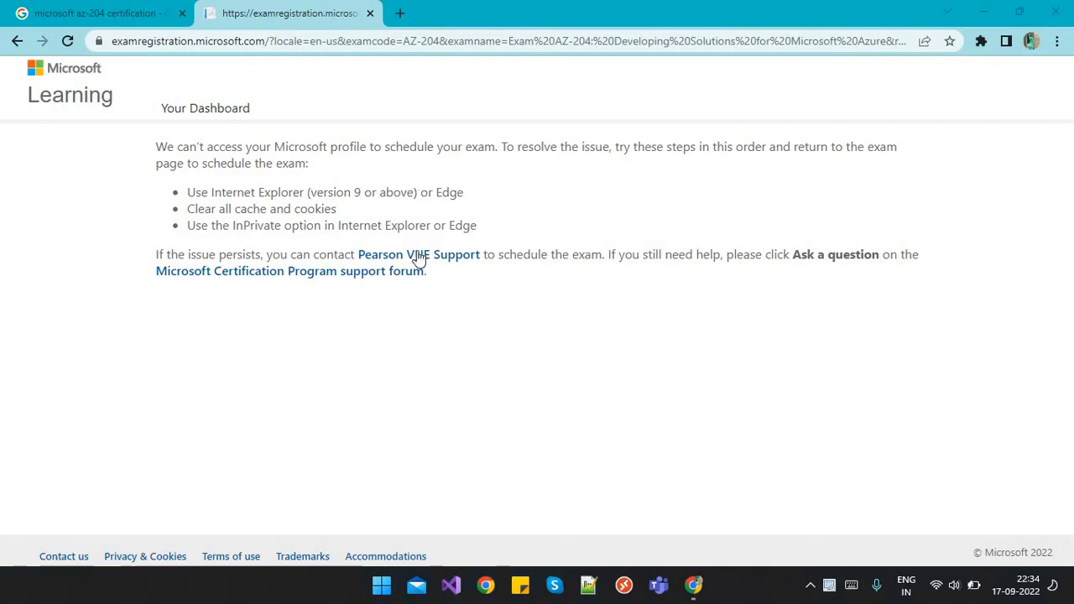
mouse_move(172, 246)
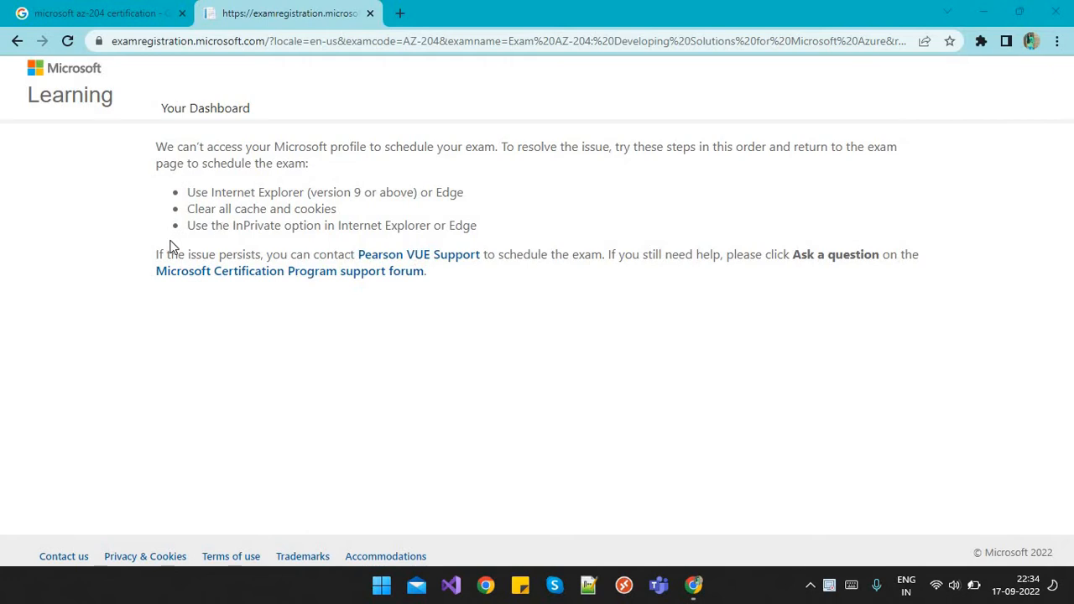
mouse_move(285, 207)
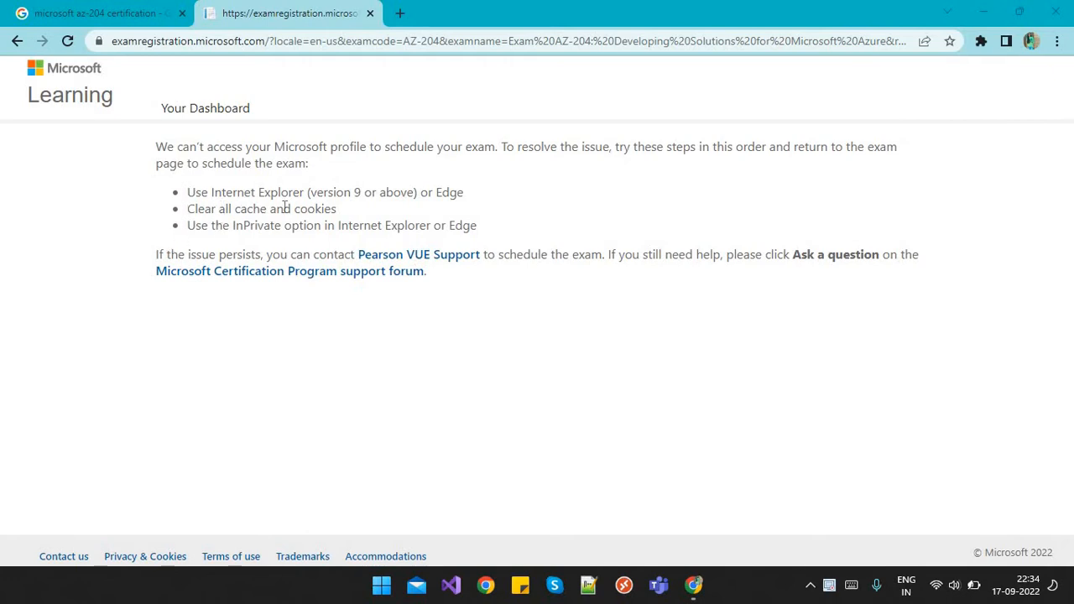
mouse_move(343, 212)
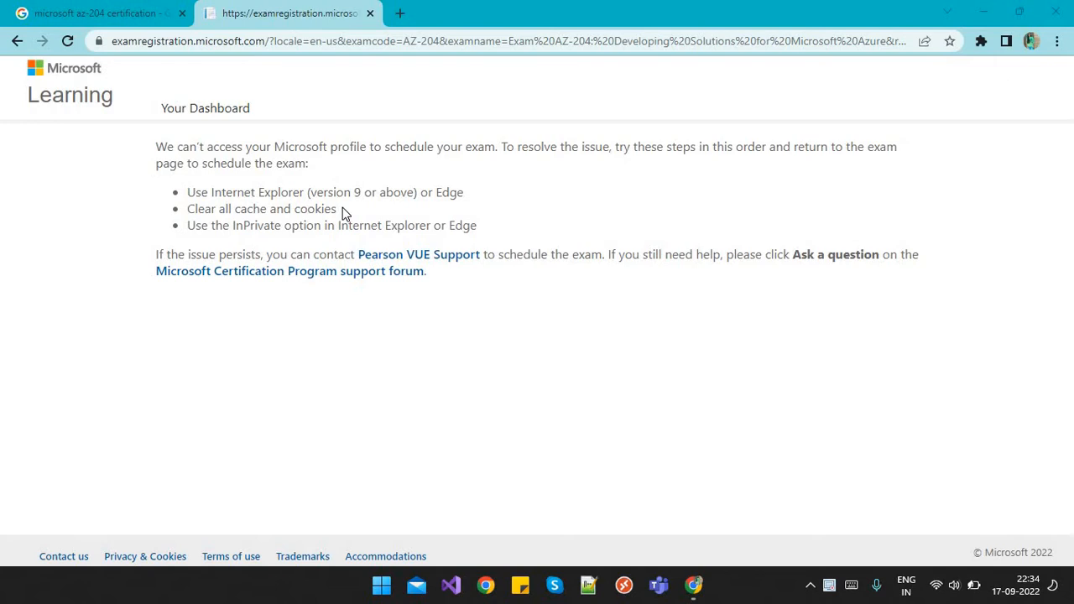
mouse_move(488, 368)
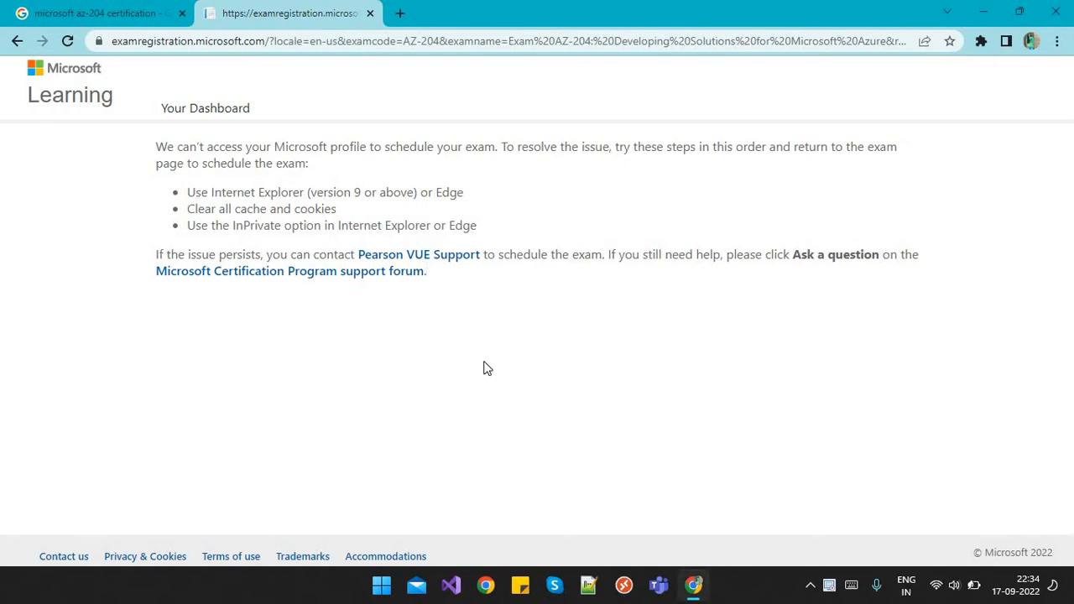
mouse_move(416, 195)
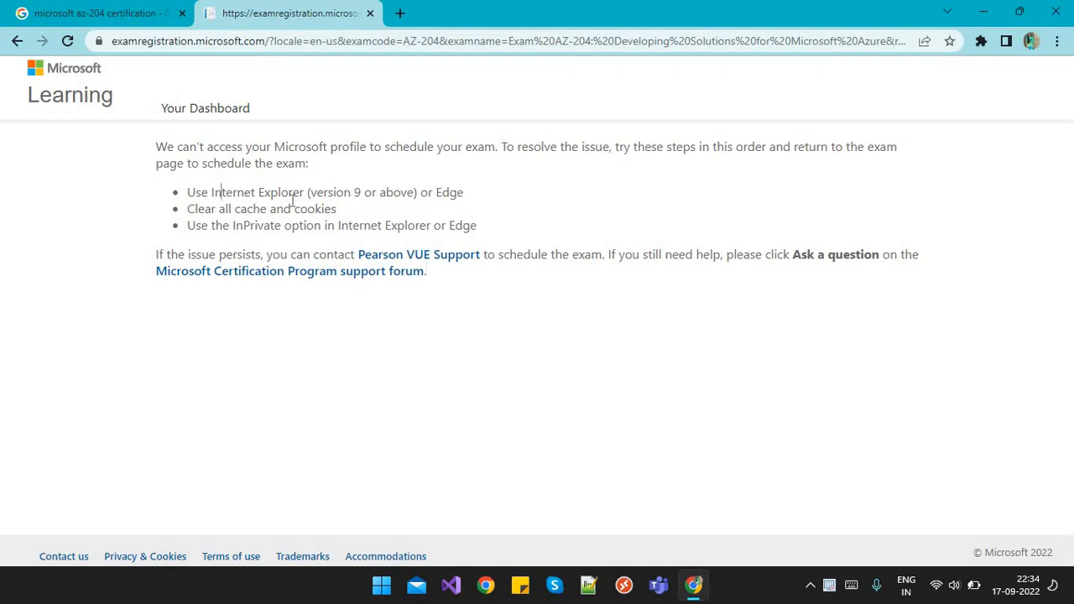
- Highlight the advice to use Internet Explorer or Edge, then open the Start menu
left_click_drag(223, 192, 309, 209)
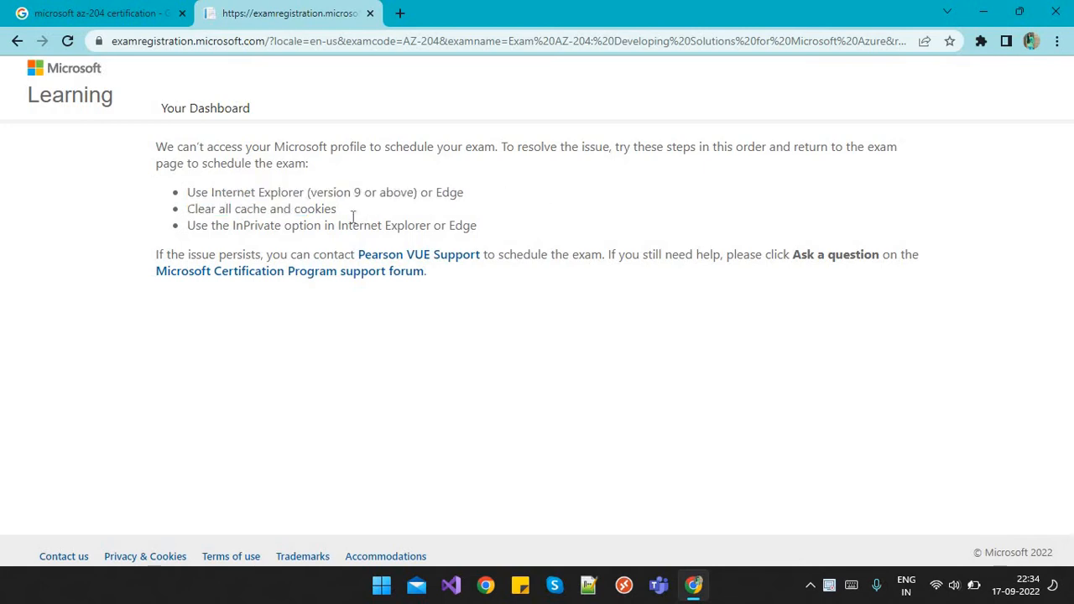
mouse_move(553, 302)
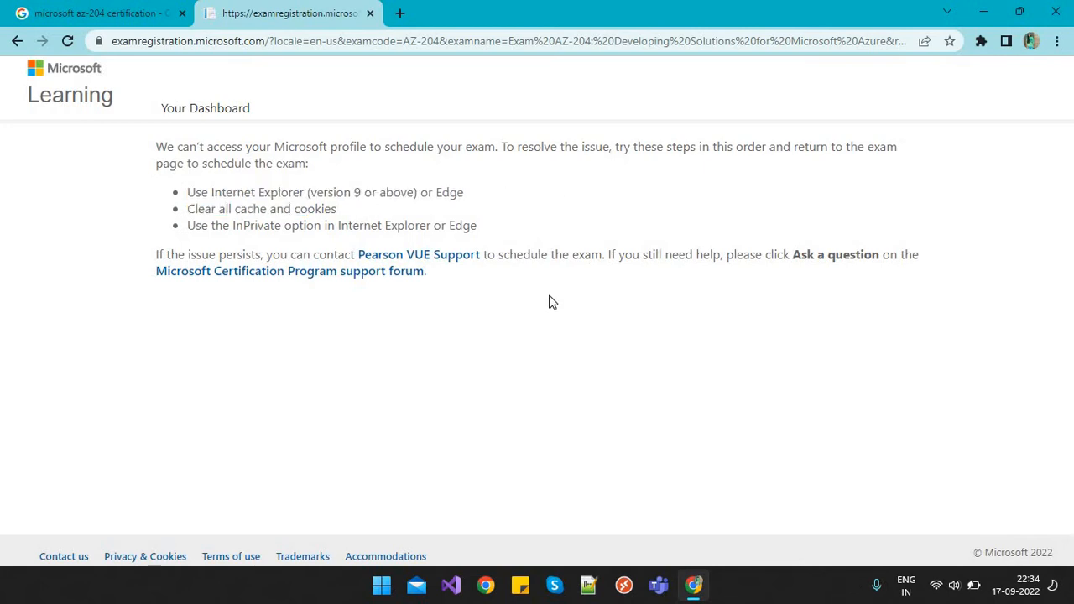
mouse_move(554, 410)
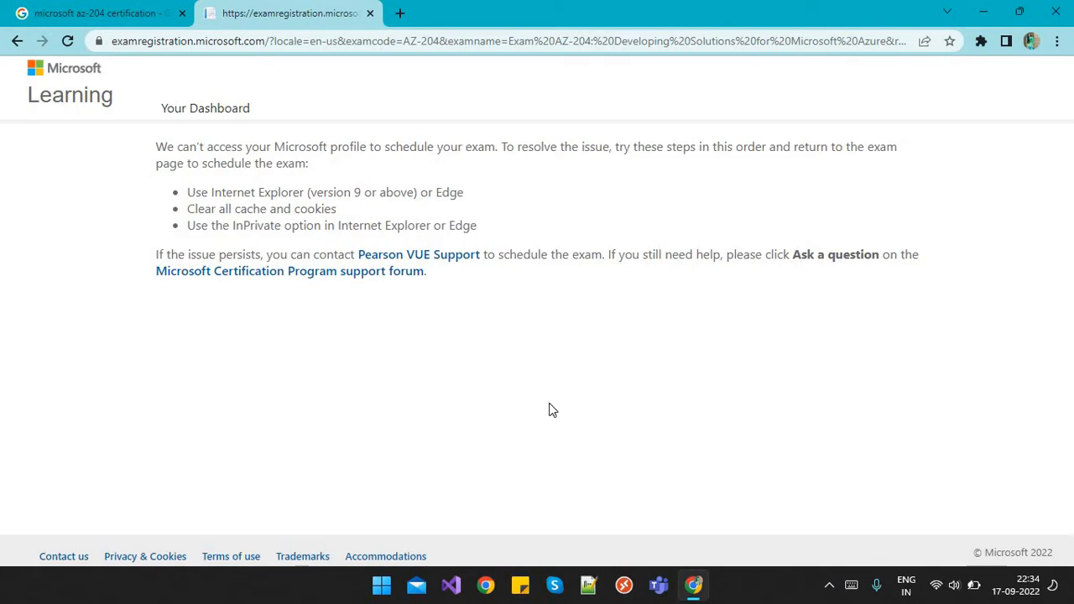
mouse_move(447, 209)
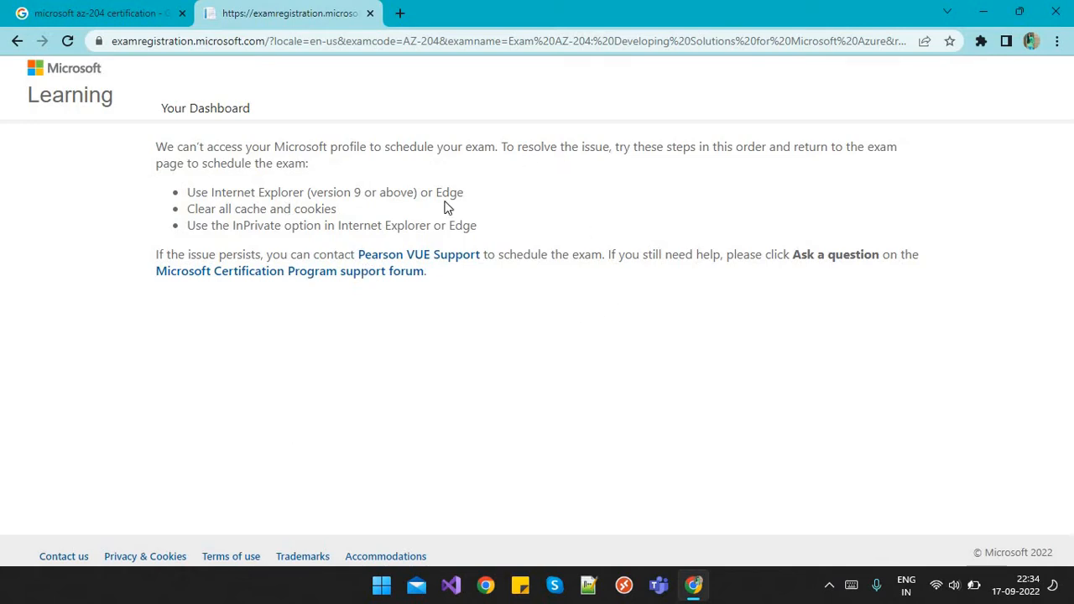
mouse_move(208, 336)
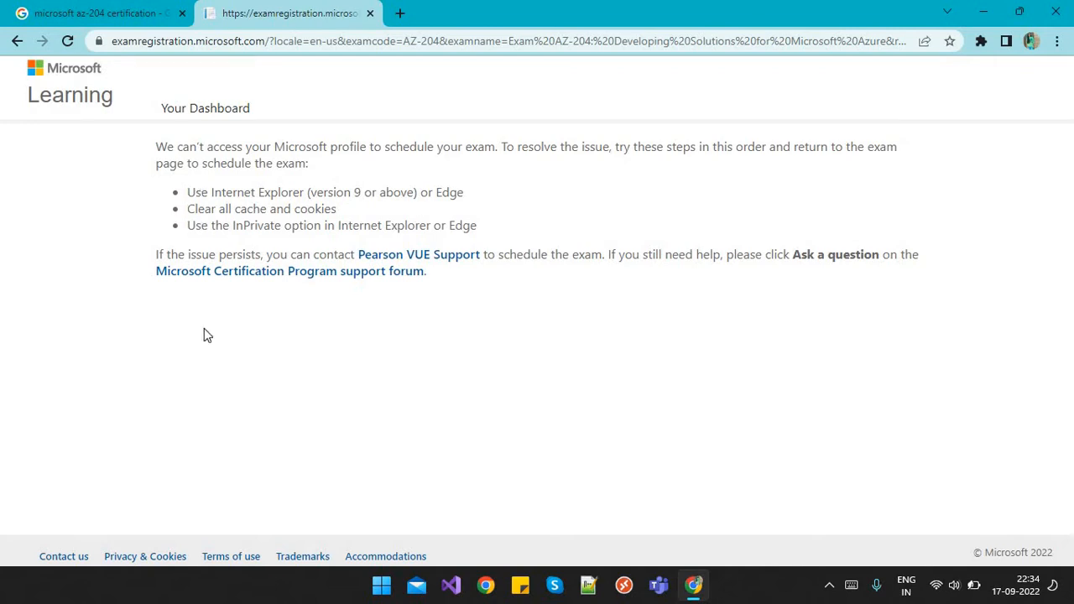
mouse_move(309, 165)
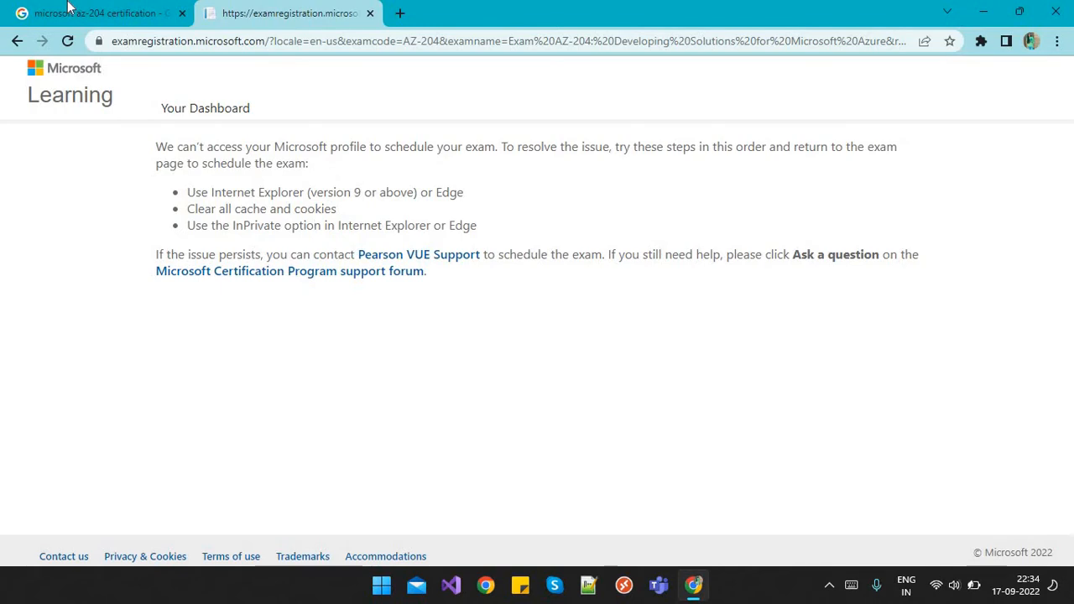
mouse_move(485, 268)
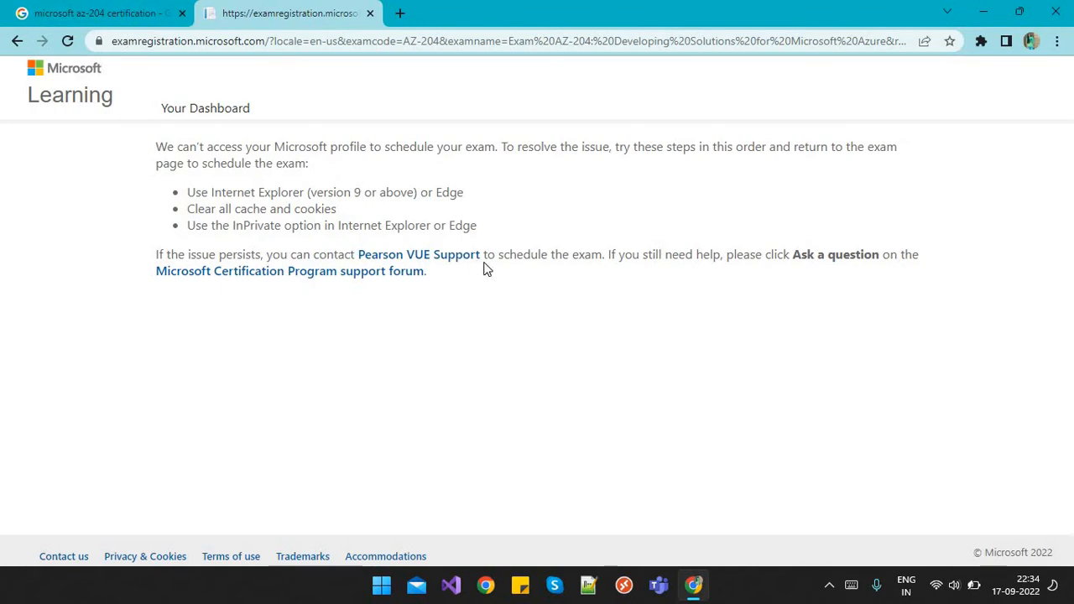
mouse_move(591, 412)
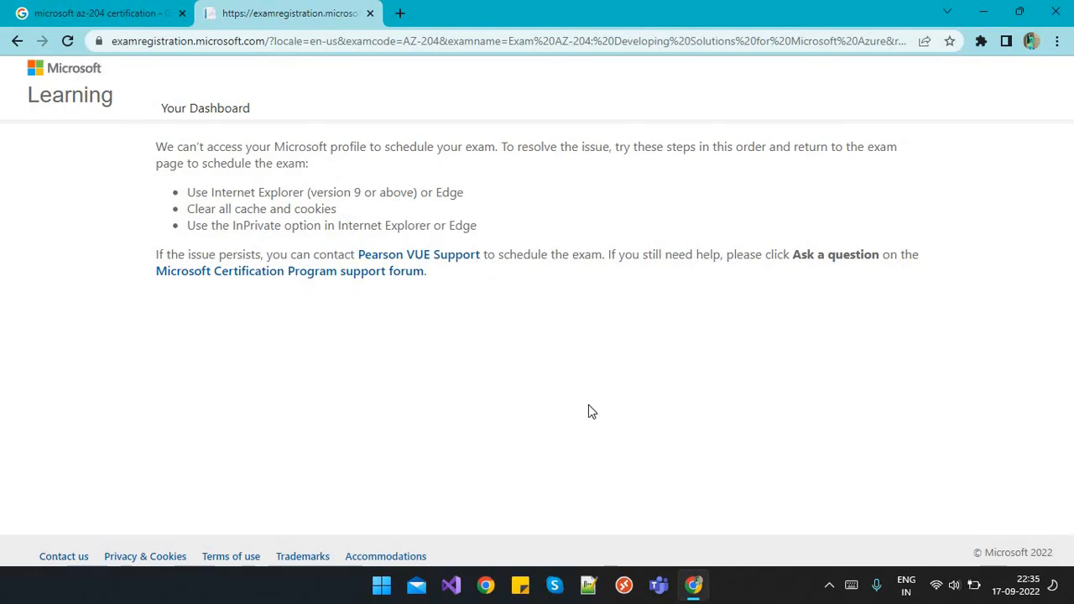
mouse_move(474, 384)
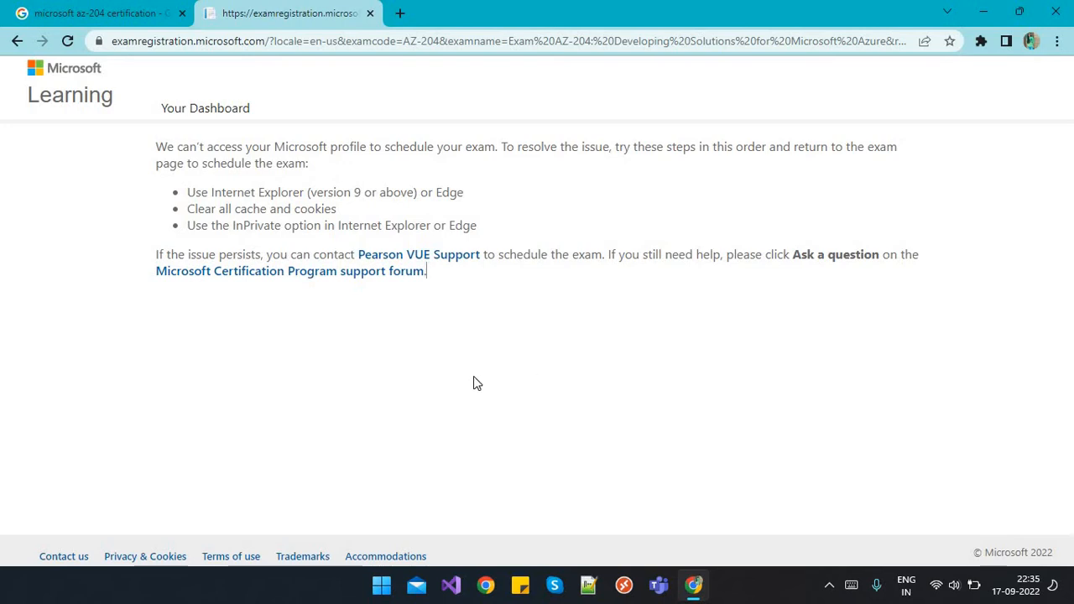
left_click_drag(174, 146, 434, 192)
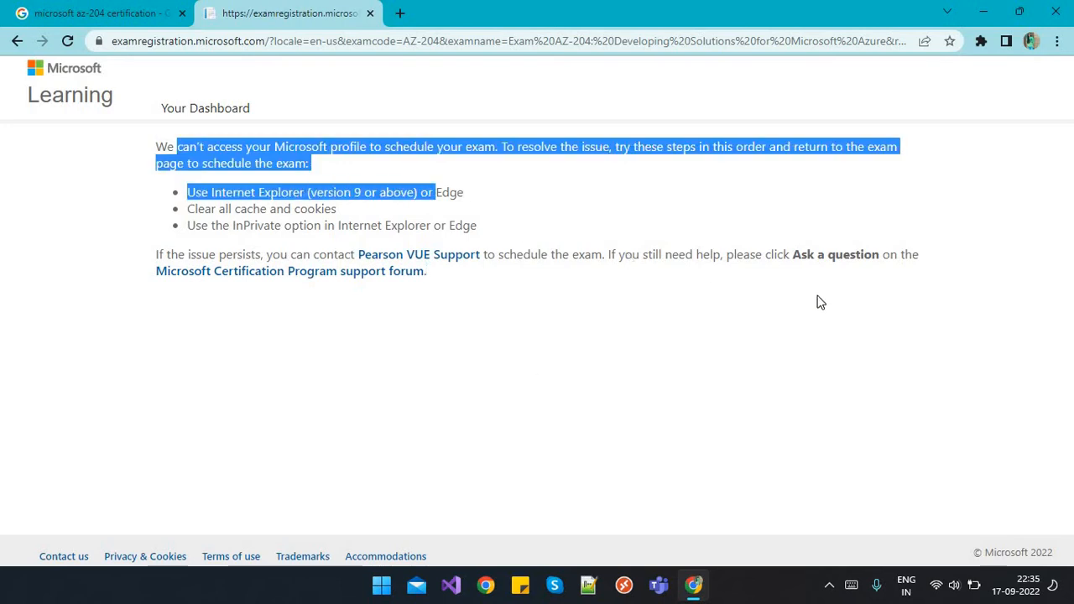
left_click(617, 273)
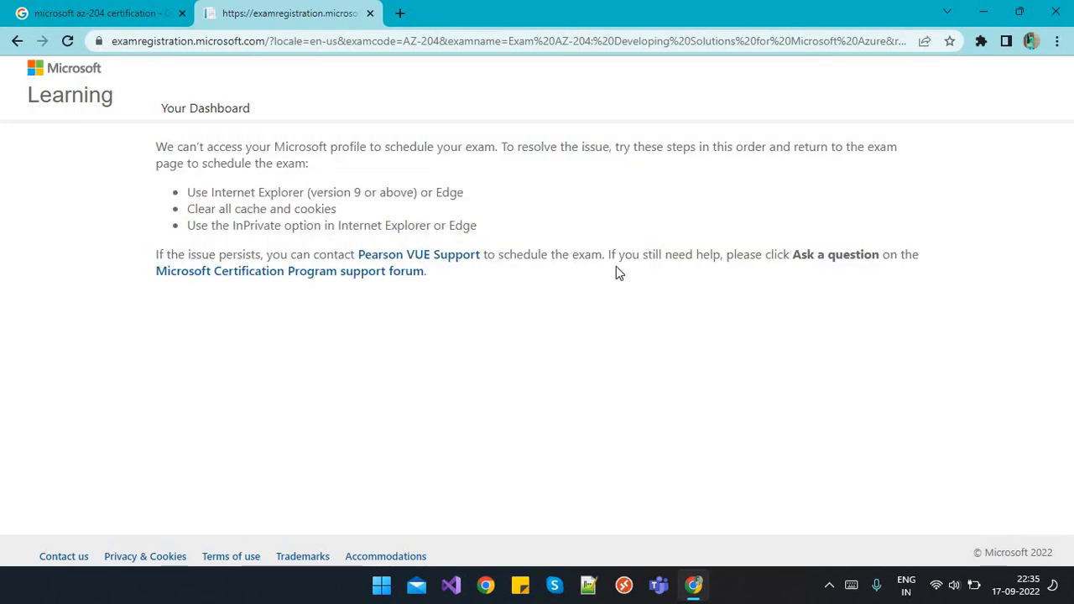
mouse_move(40, 150)
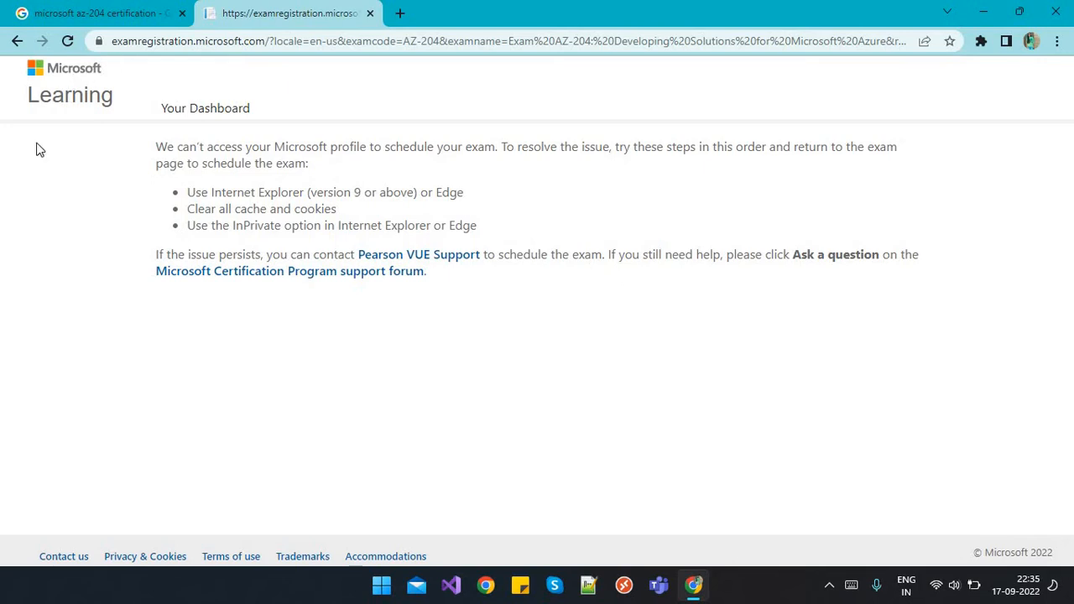
mouse_move(225, 59)
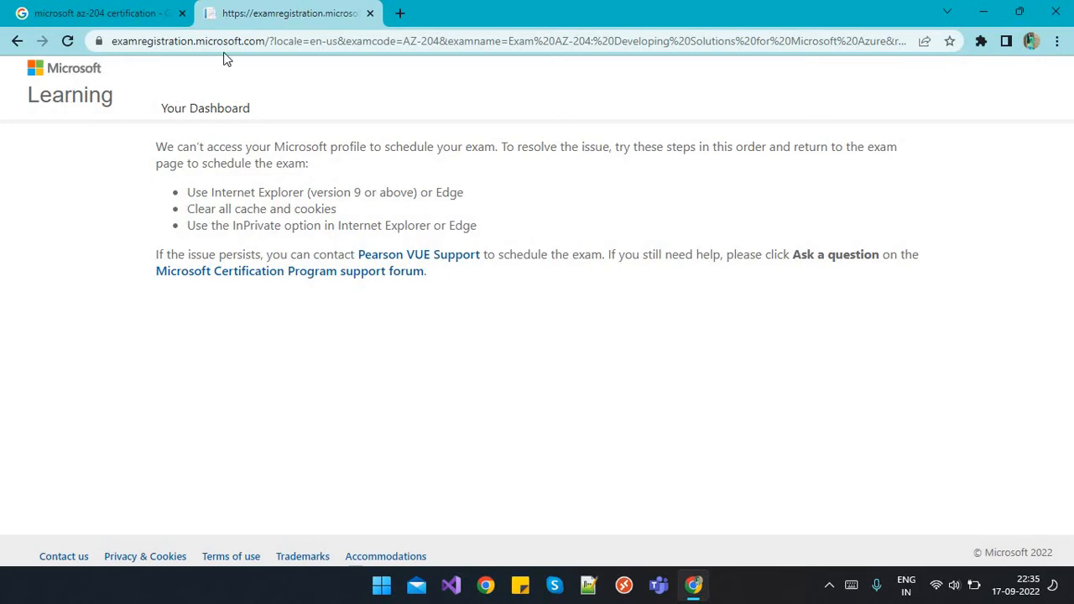
mouse_move(541, 388)
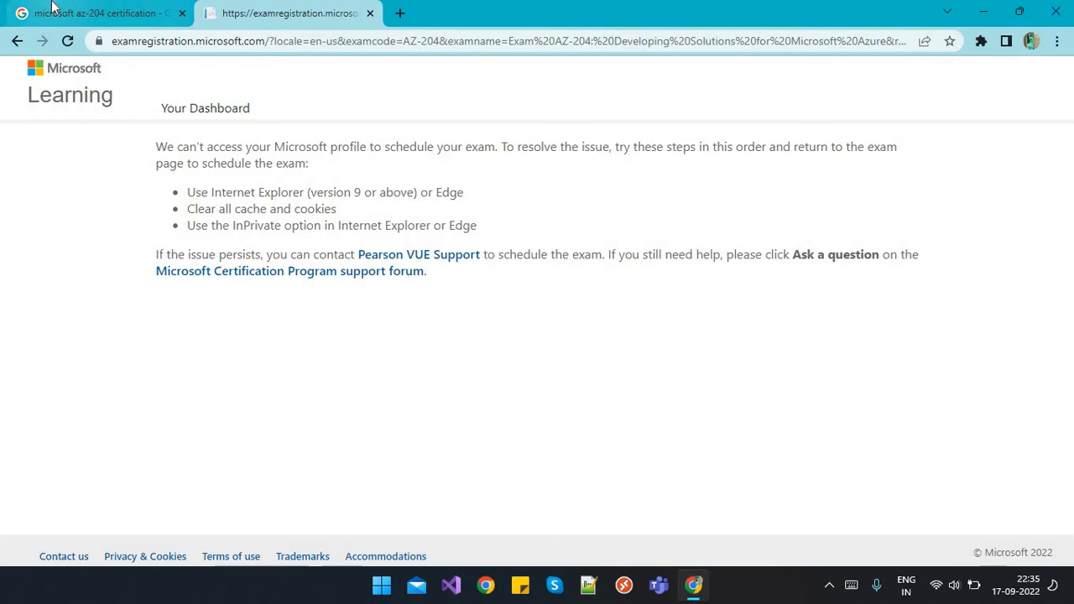
mouse_move(521, 170)
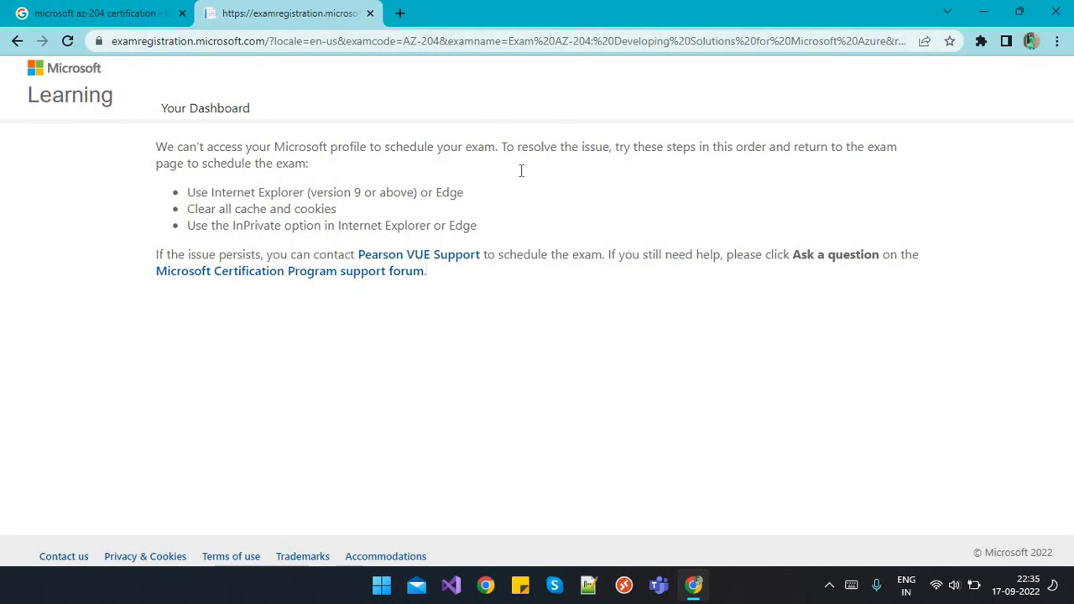
left_click(381, 585)
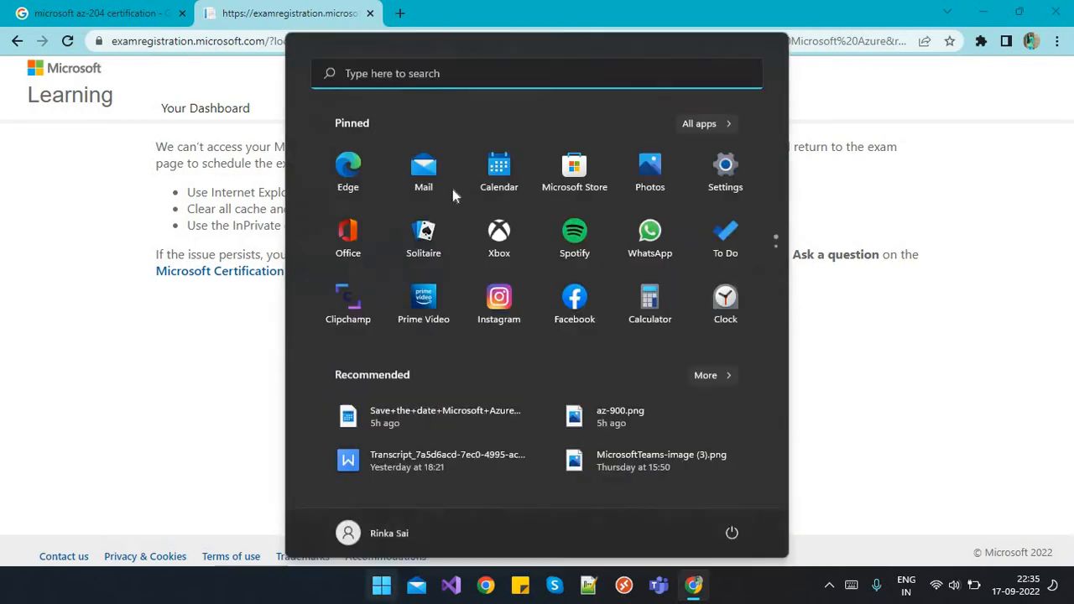
mouse_move(348, 163)
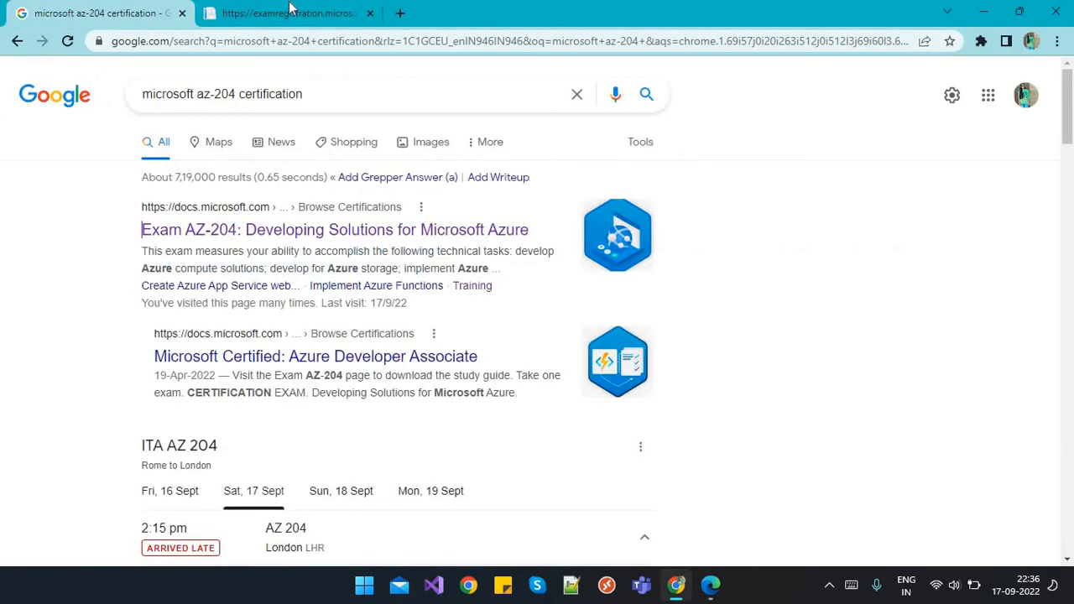
- Bring the Google results for 'microsoft az-204 certification' back to the front tab
left_click(370, 13)
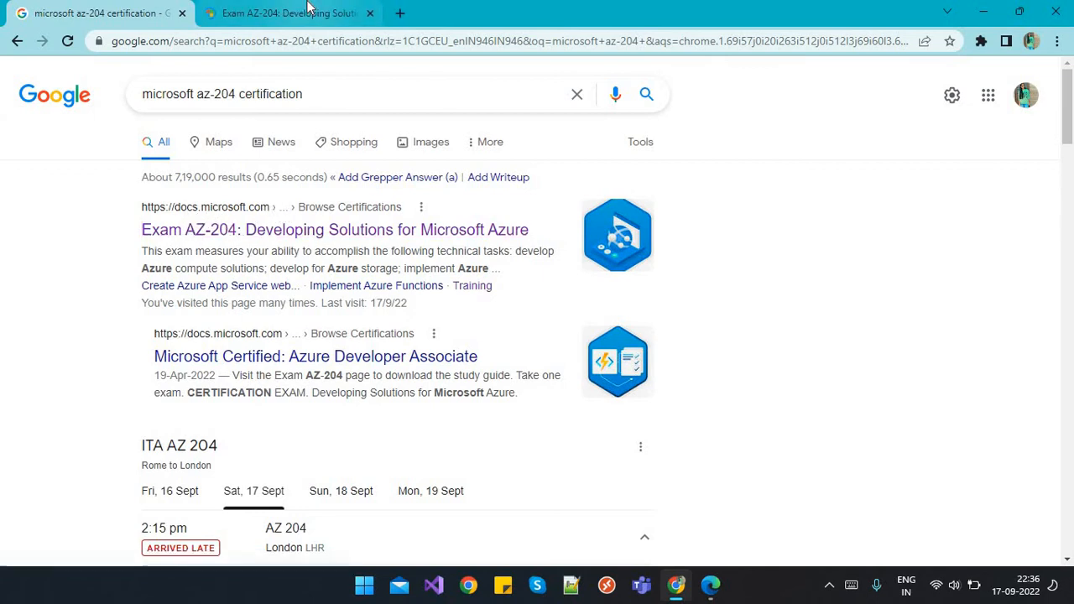
- Show the Exam AZ-204 tab's details and its $165 USD Schedule exam section
left_click(289, 13)
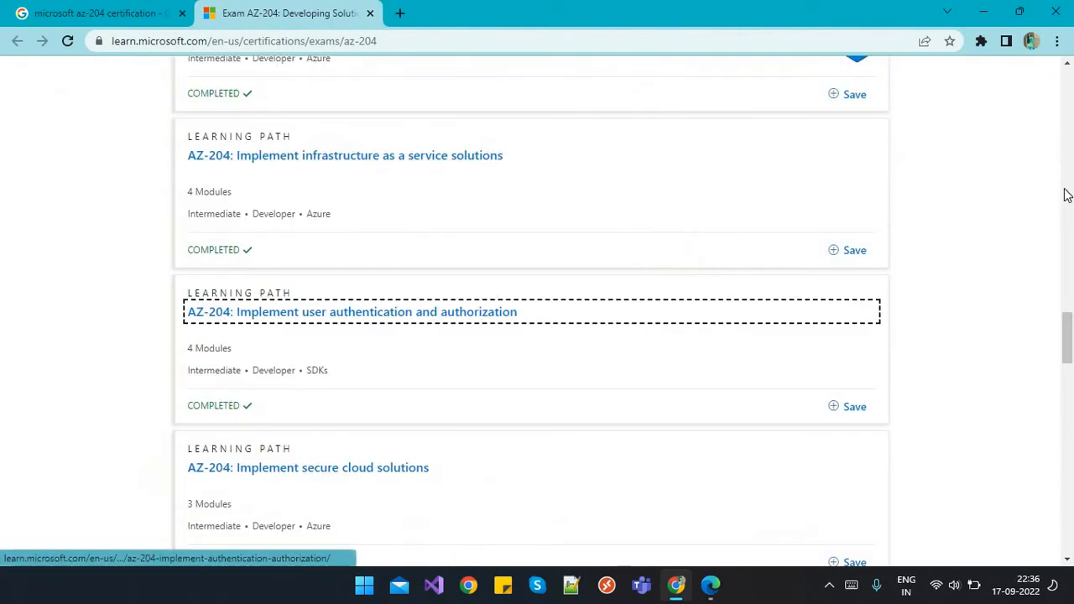
scroll("up", 3)
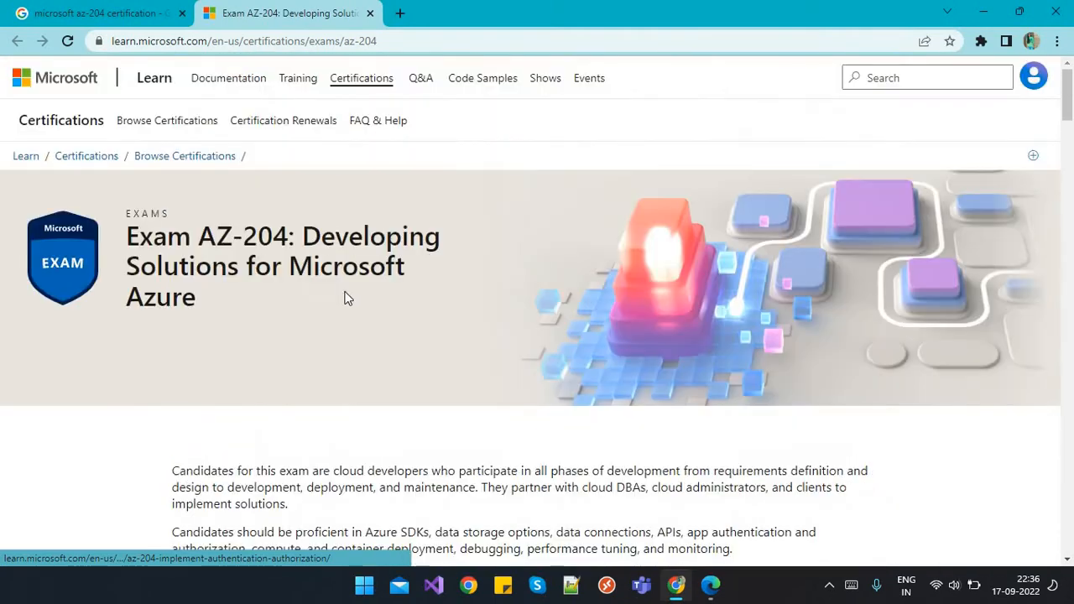
scroll("down", 3)
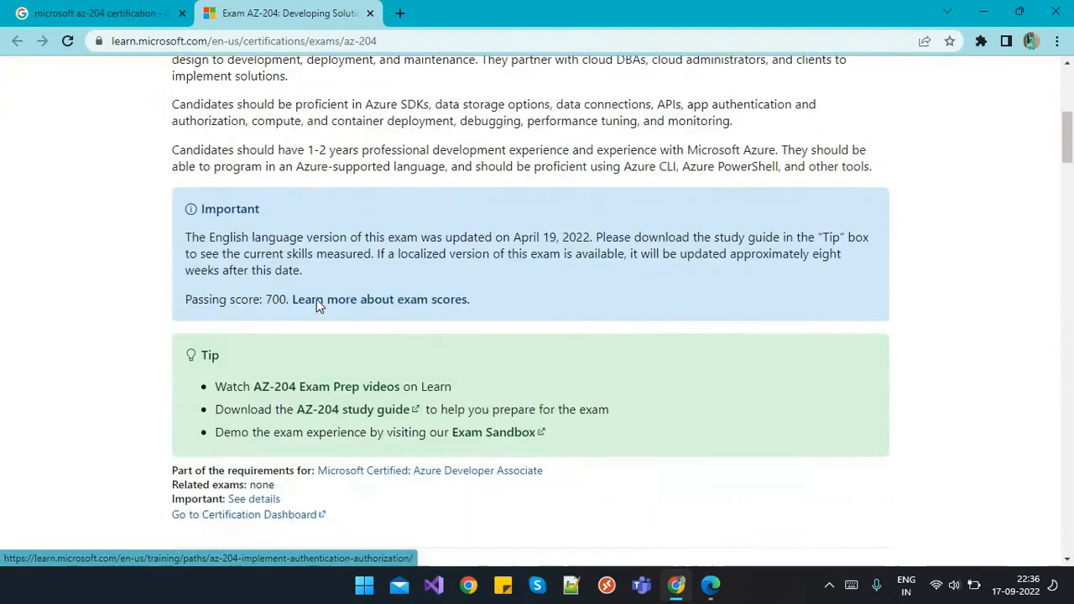
scroll("down", 3)
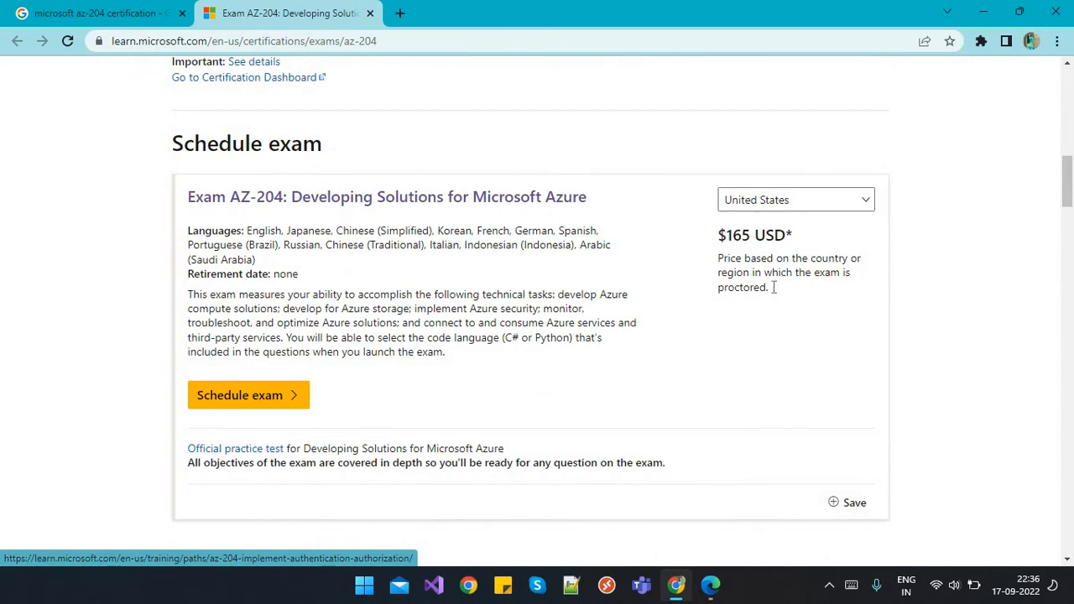
scroll("down", 3)
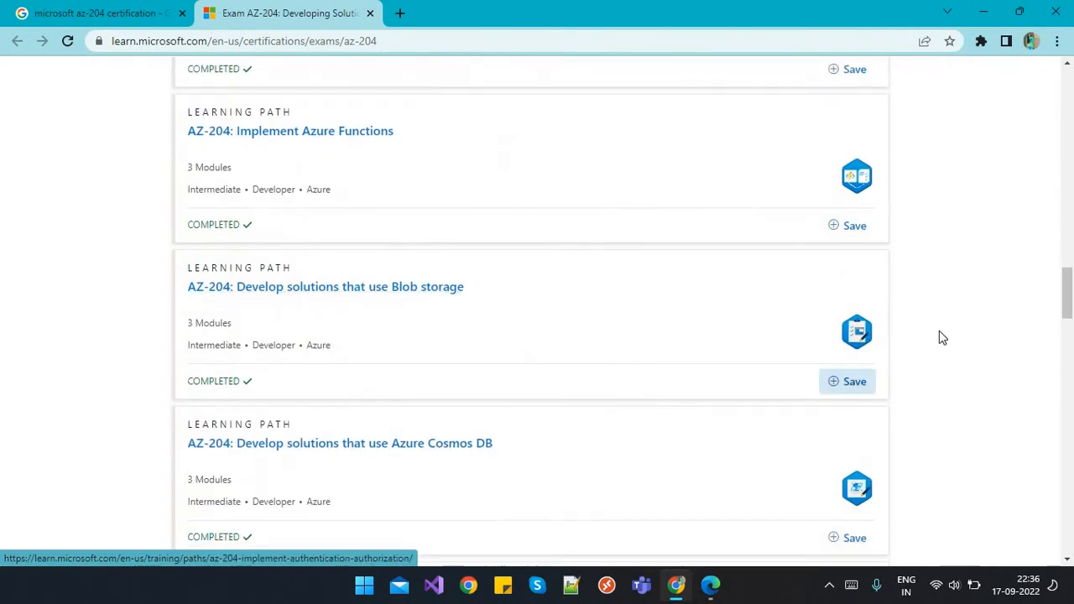
scroll("down", 3)
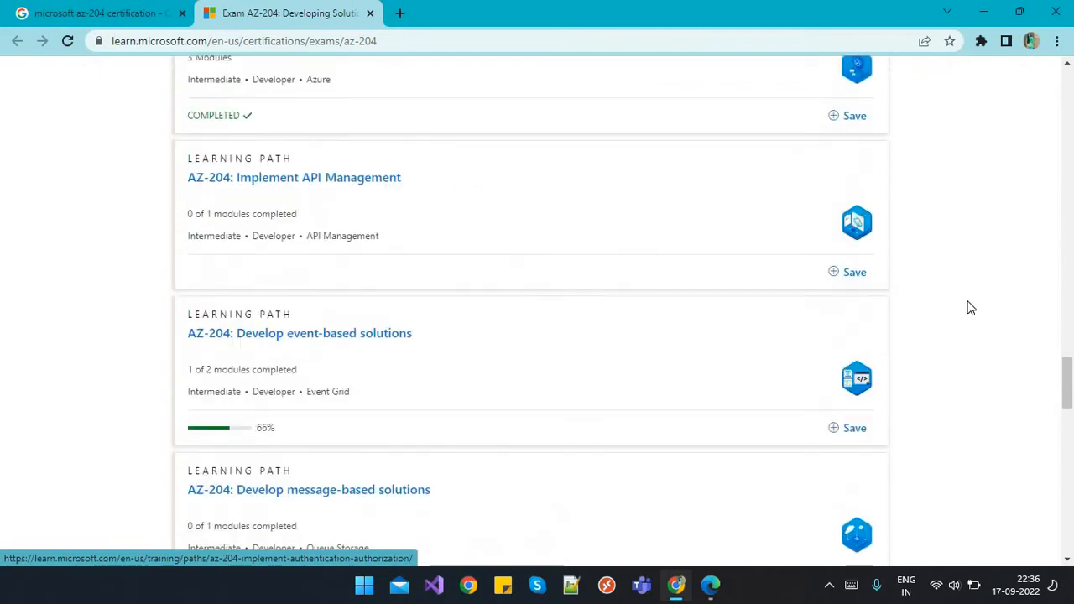
scroll("up", 3)
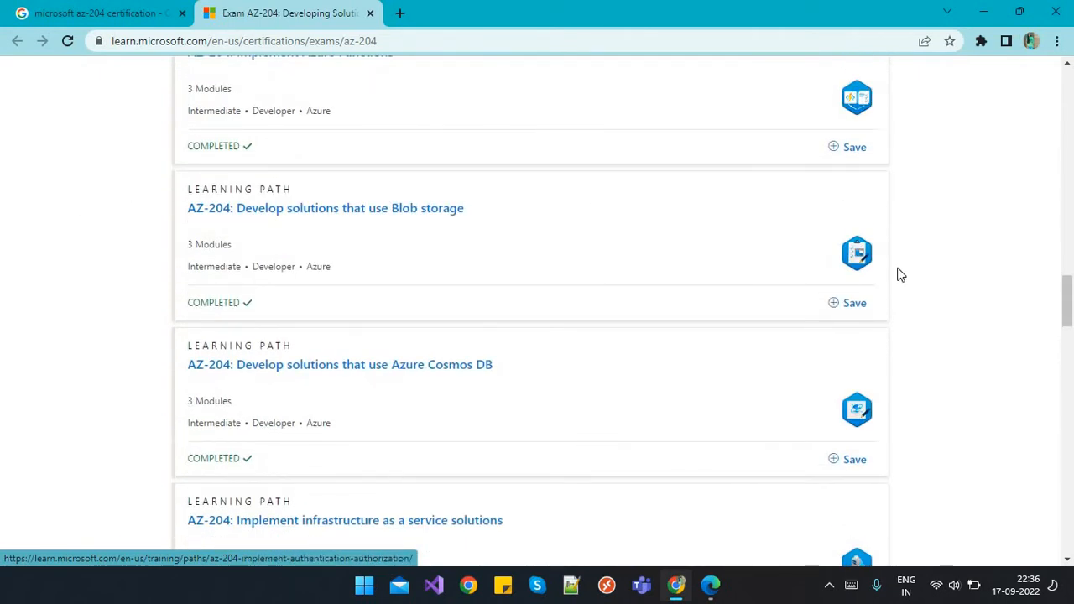
scroll("up", 3)
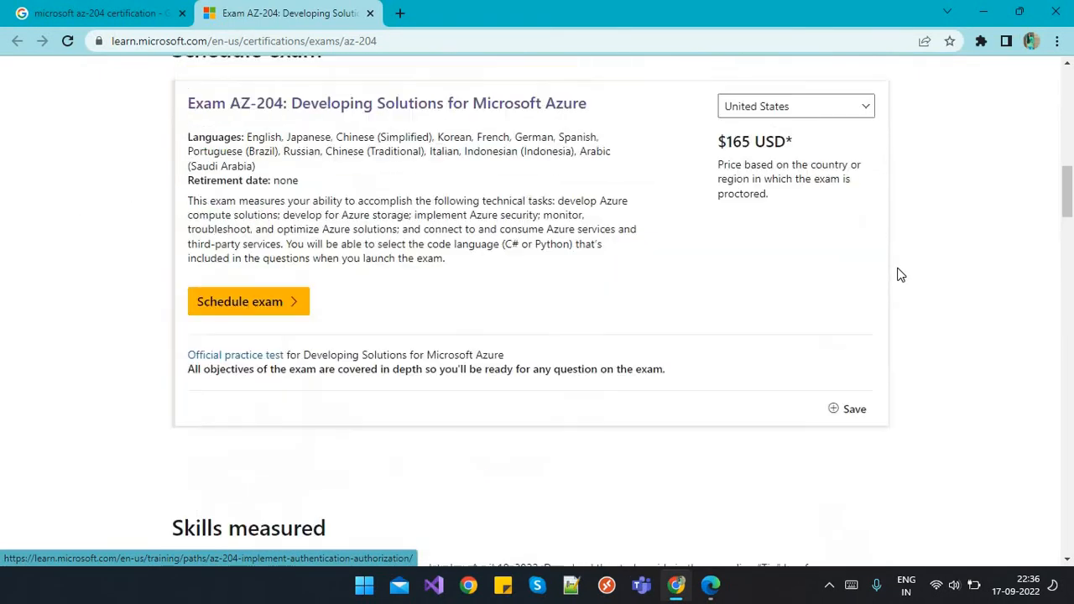
scroll("up", 3)
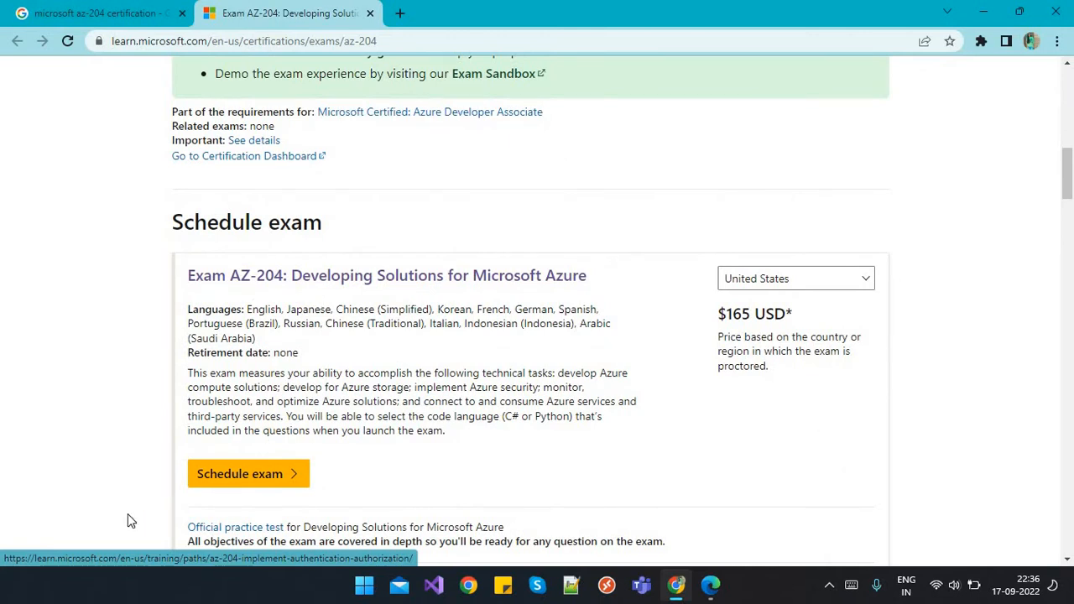
mouse_move(248, 473)
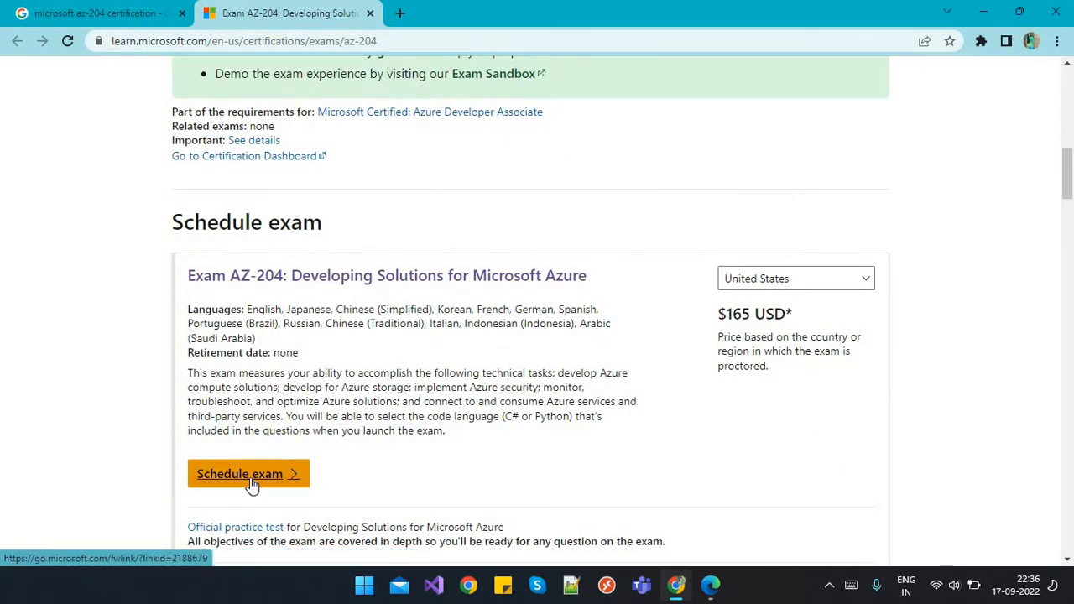
- Schedule the AZ-204 exam, landing on the 'can't access your Microsoft profile' error
left_click(248, 474)
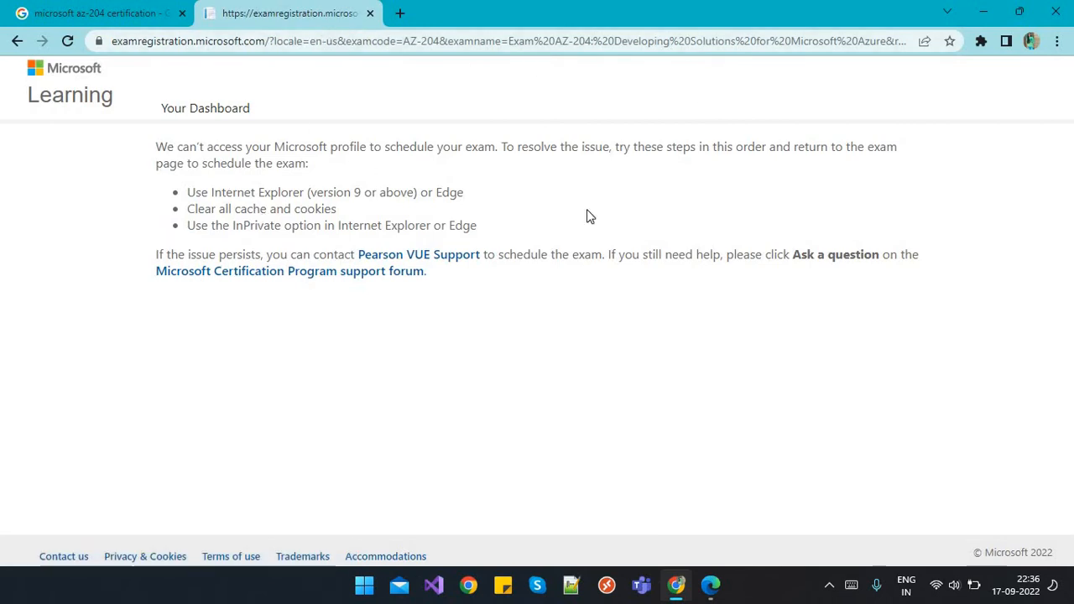
mouse_move(564, 337)
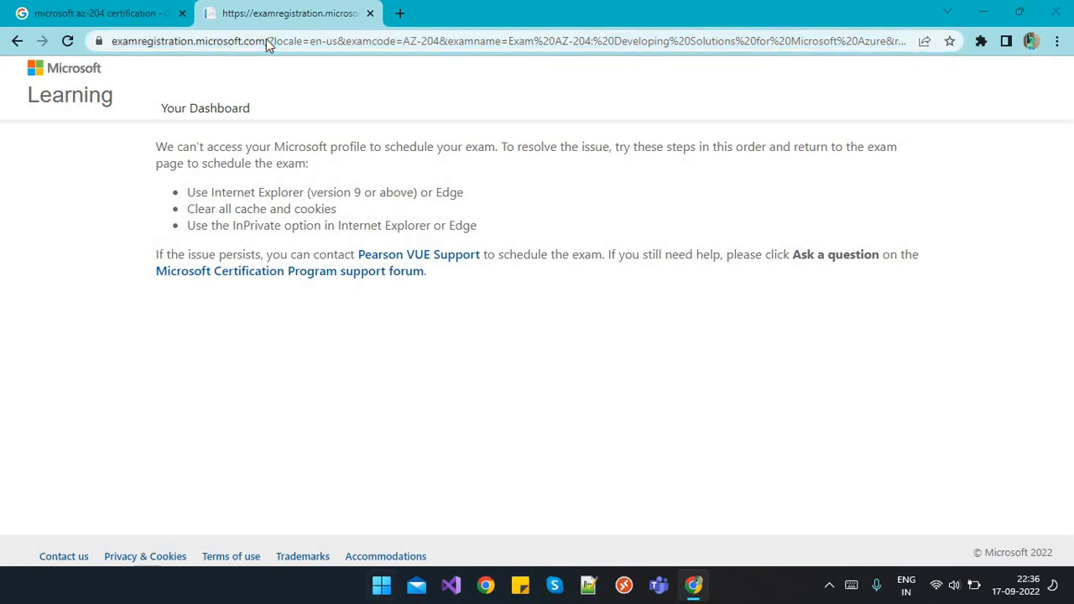
- Load the AZ-204 exam registration address in a newly launched Microsoft Edge window
left_click(381, 585)
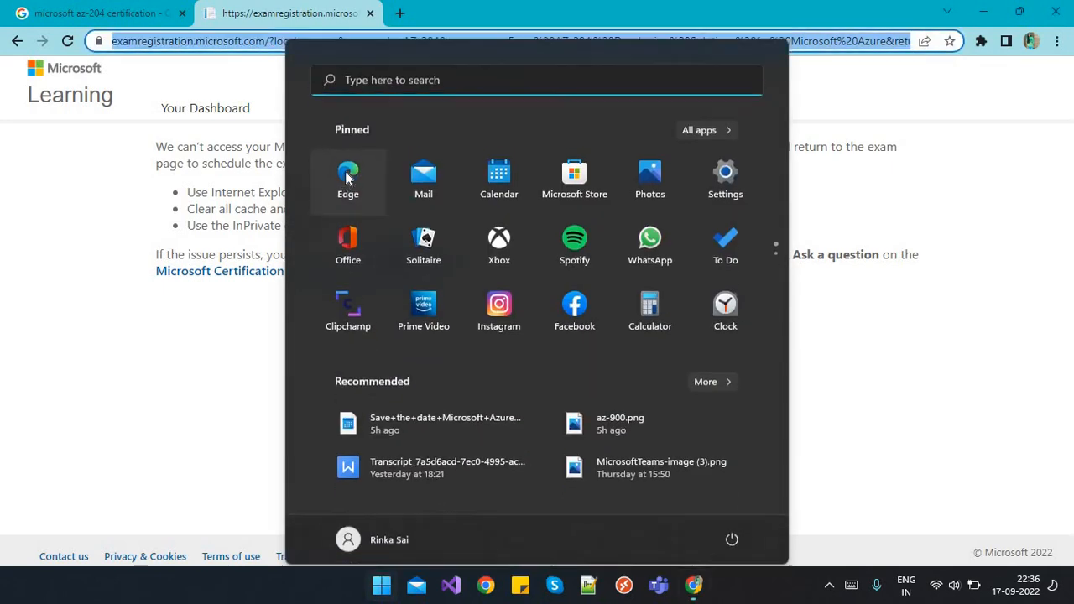
left_click(347, 171)
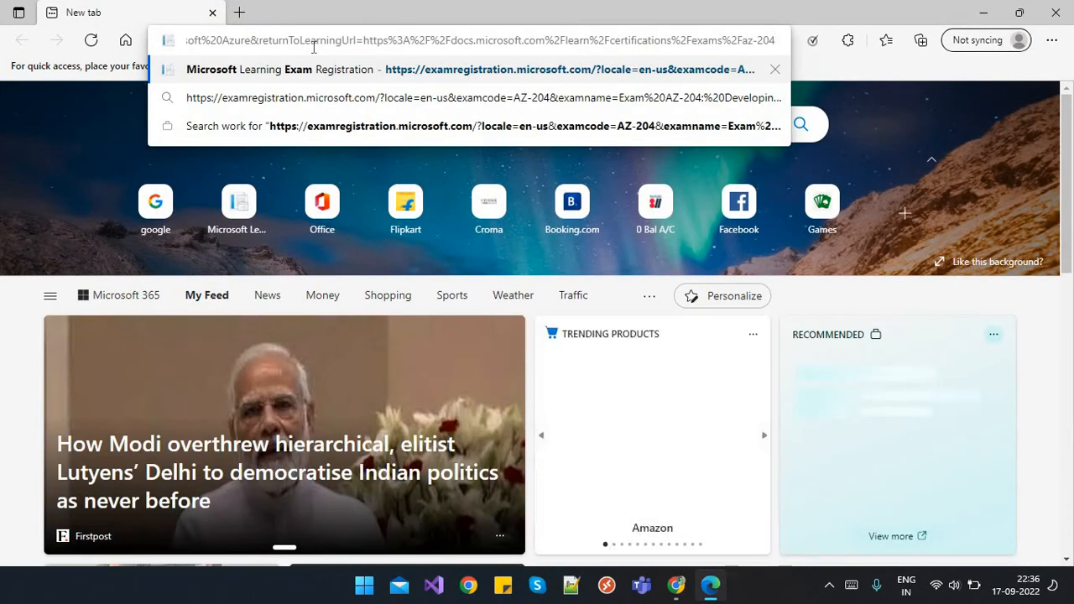
left_click(484, 69)
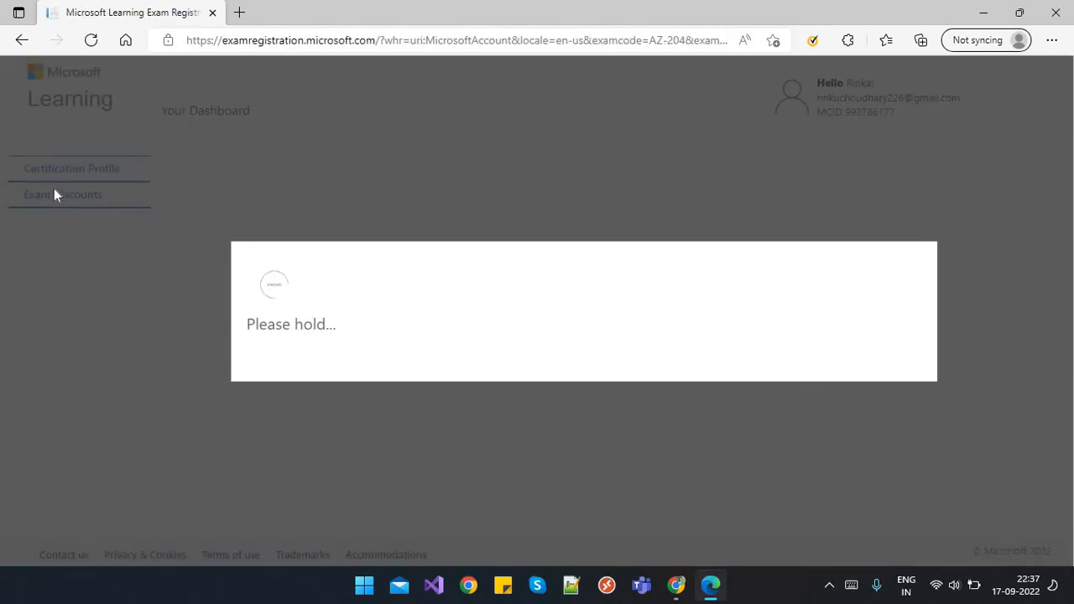
- View the AZ-204 Certification Profile, then go to the Exam Discounts section
left_click(72, 169)
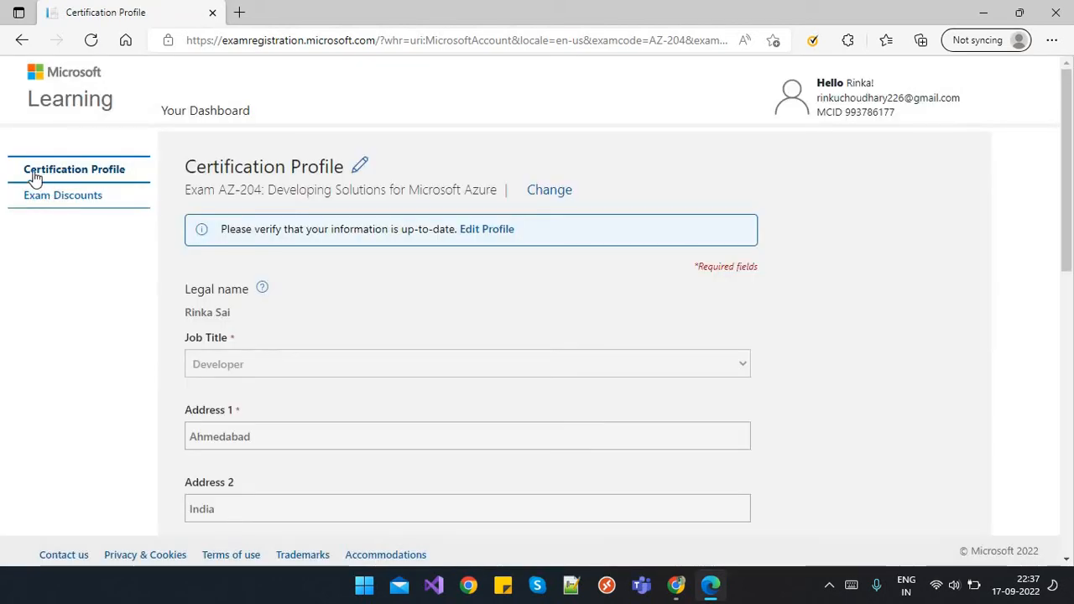
mouse_move(476, 312)
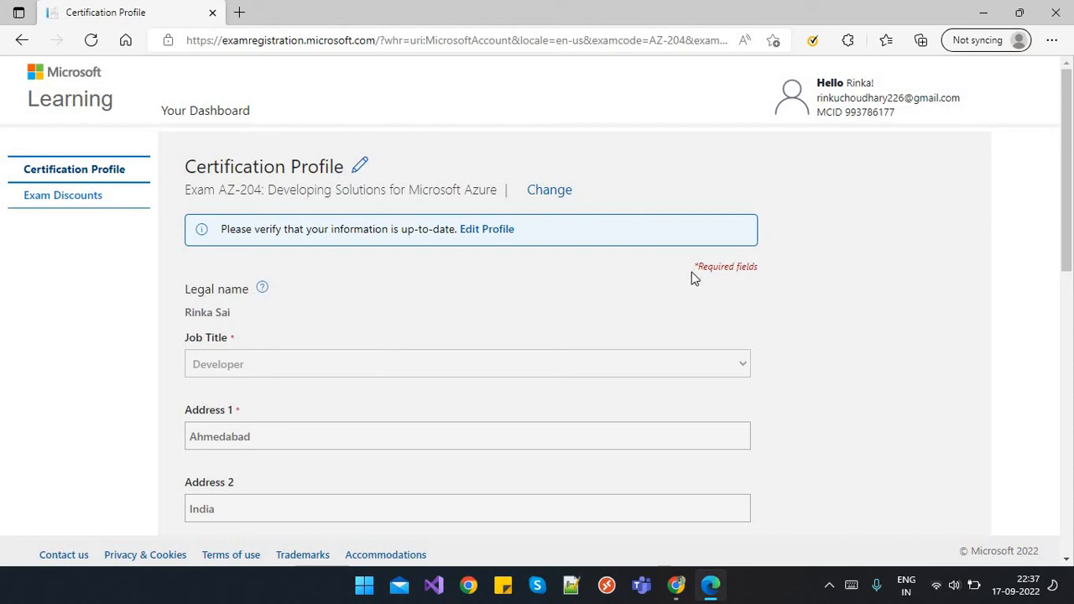
mouse_move(216, 364)
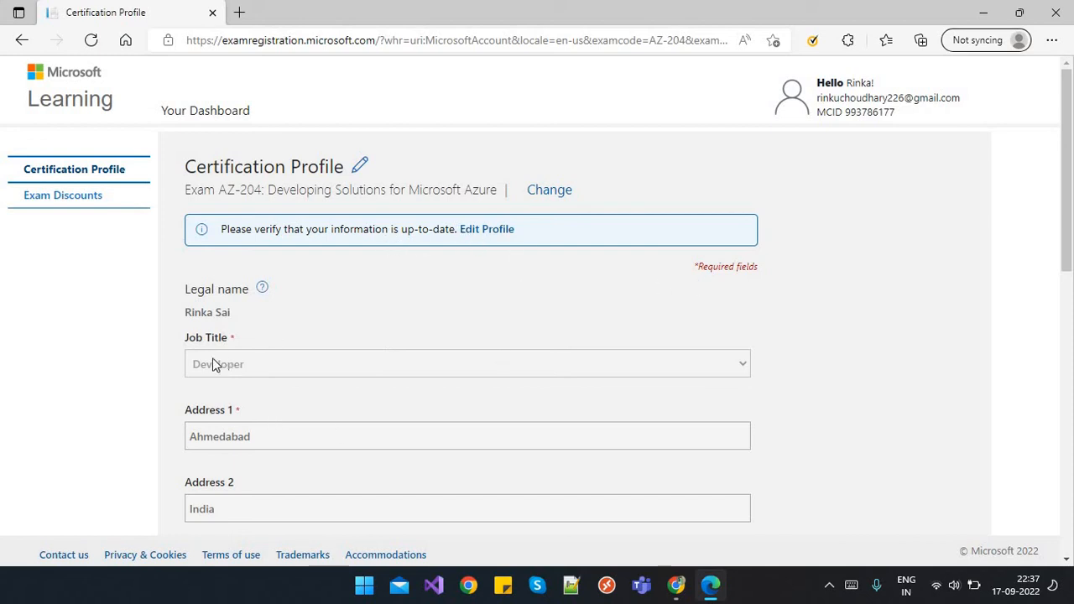
mouse_move(62, 195)
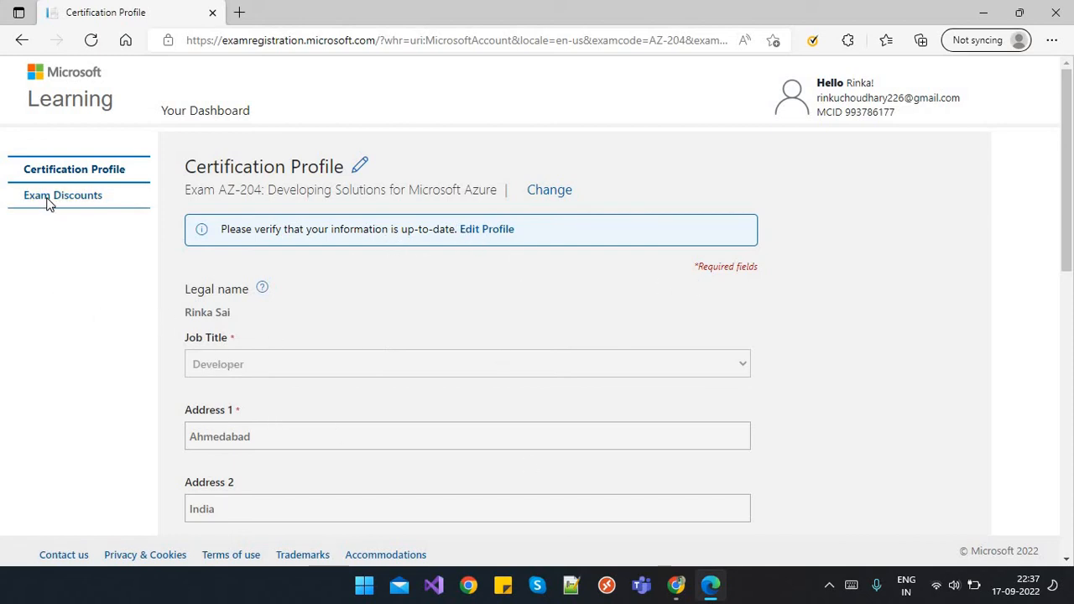
left_click(62, 195)
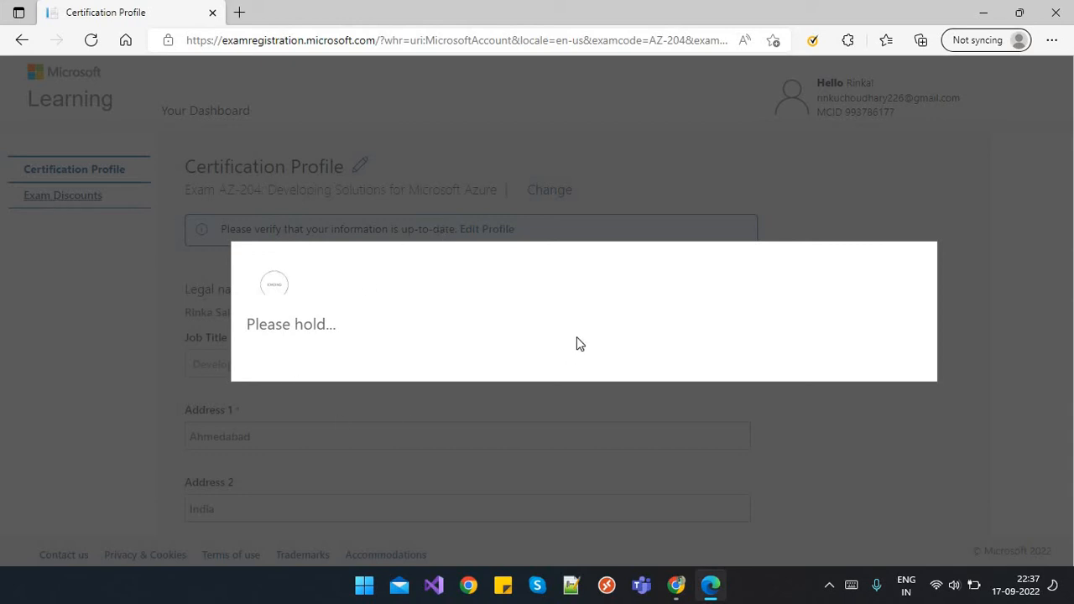
left_click(63, 194)
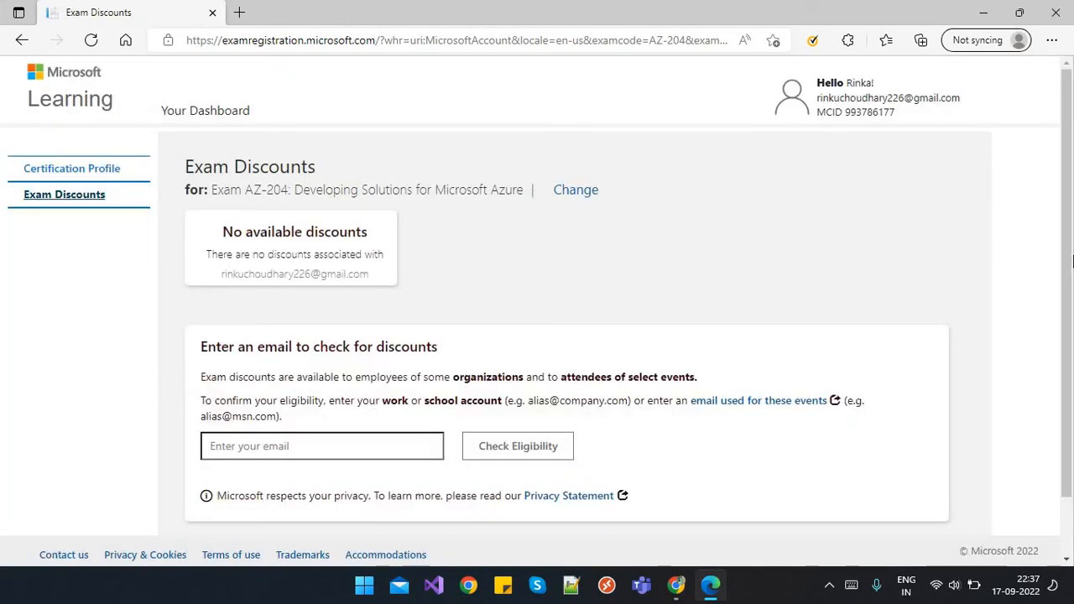
mouse_move(442, 319)
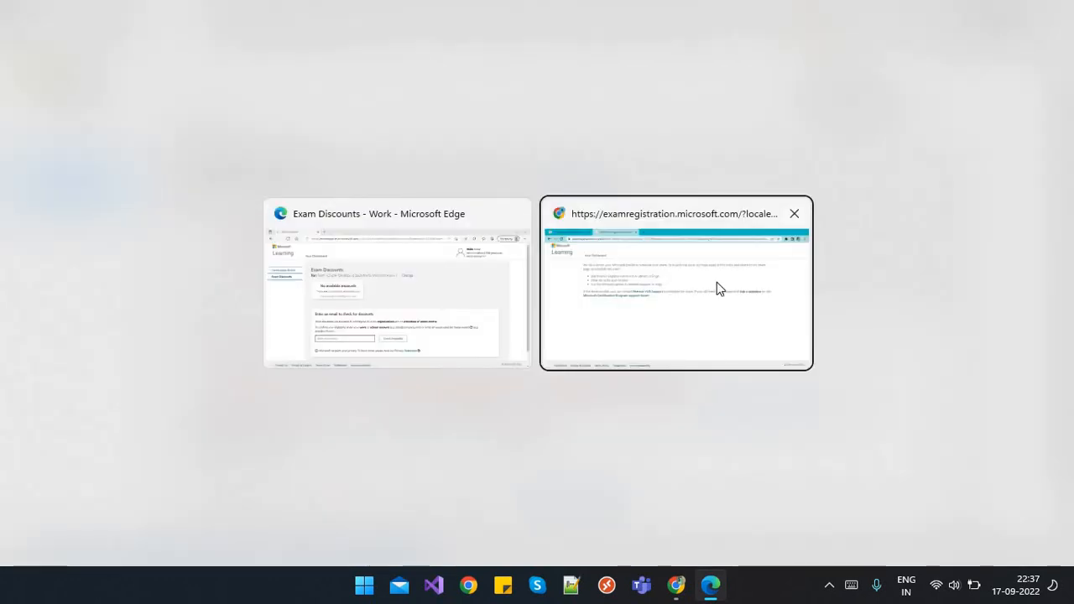
left_click(676, 285)
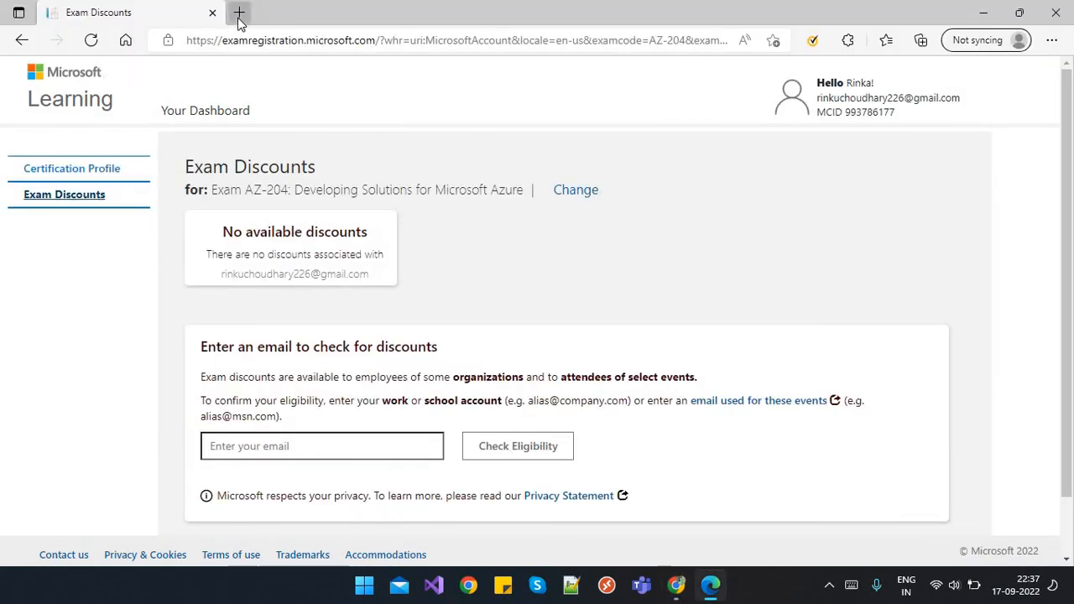
left_click(239, 12)
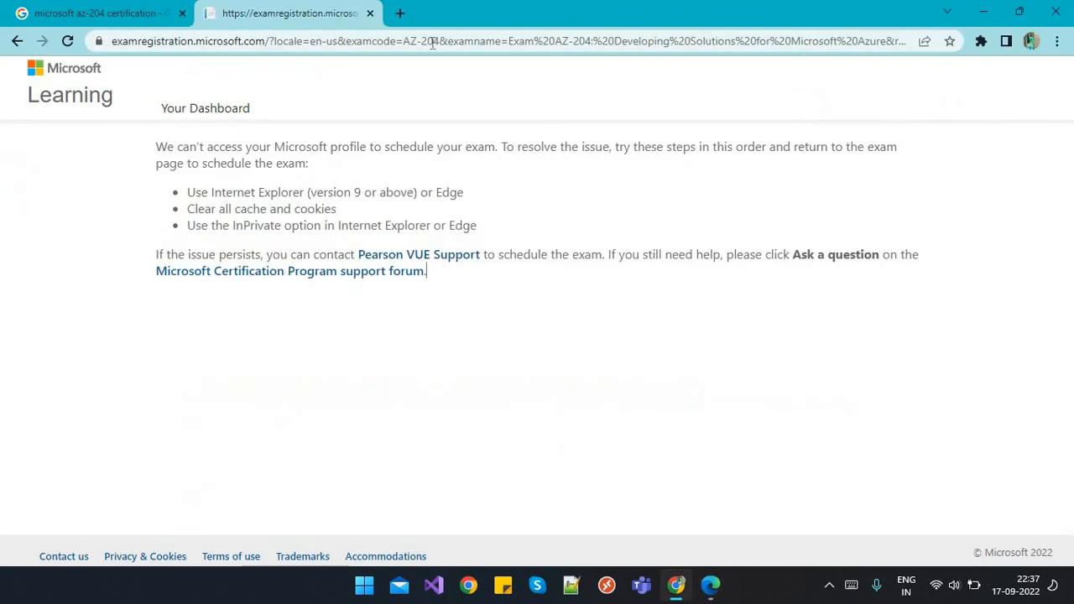
left_click(504, 41)
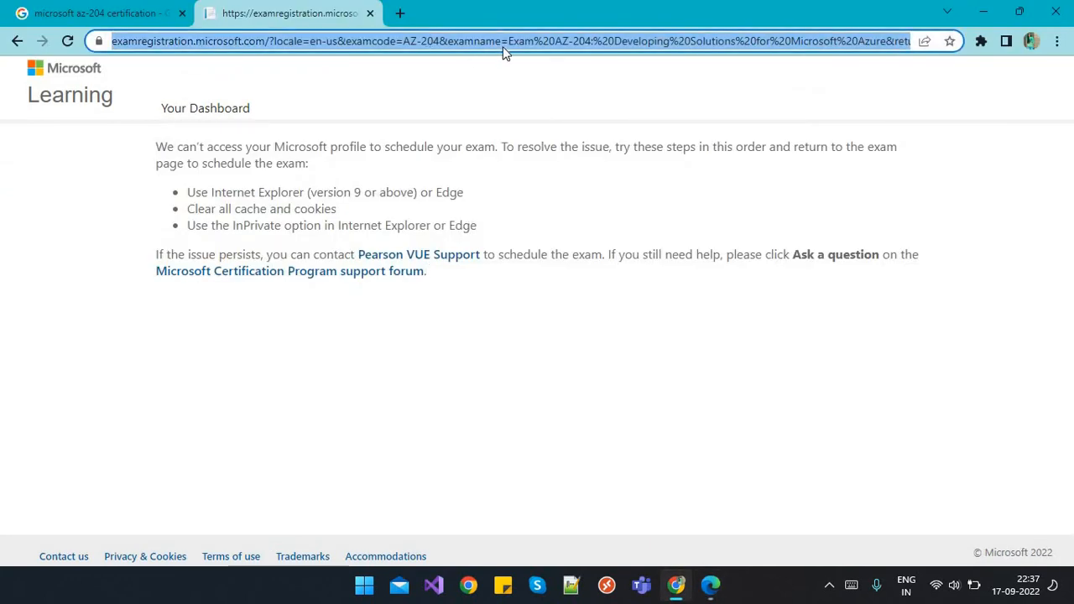
mouse_move(680, 259)
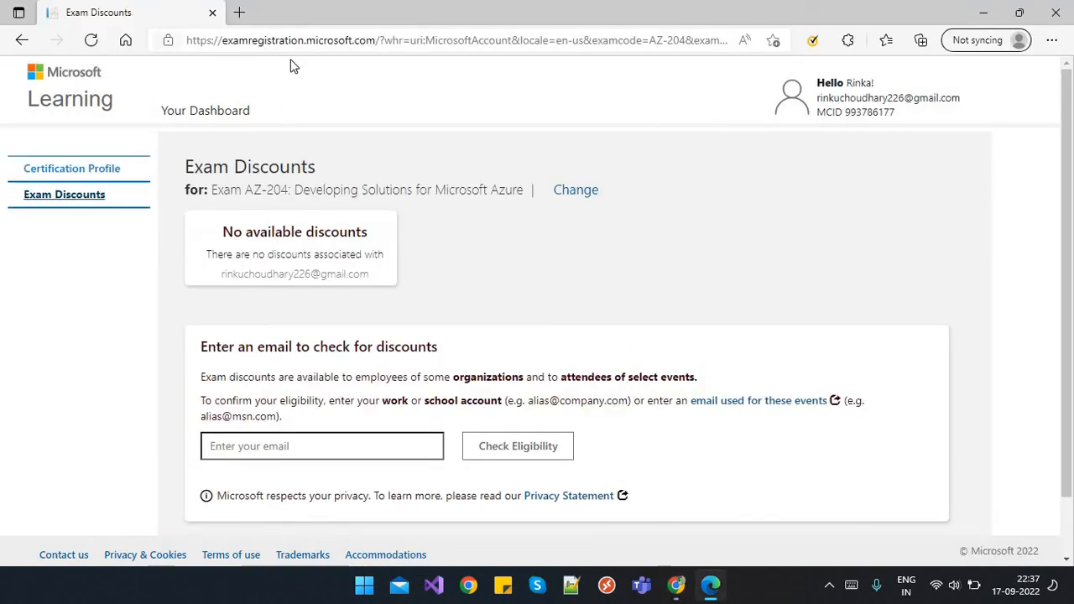
mouse_move(445, 69)
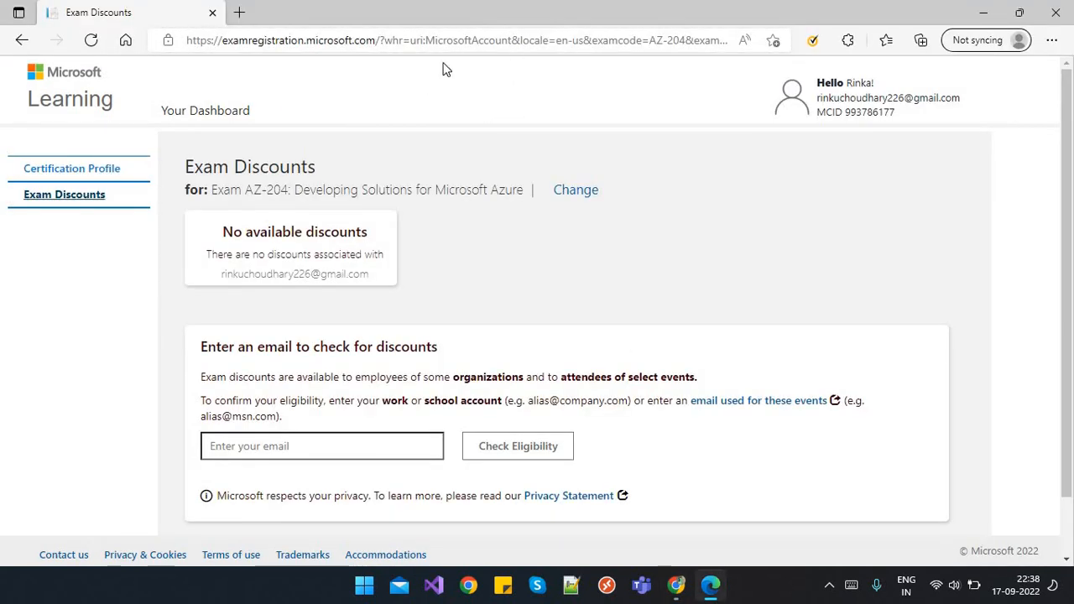
mouse_move(588, 106)
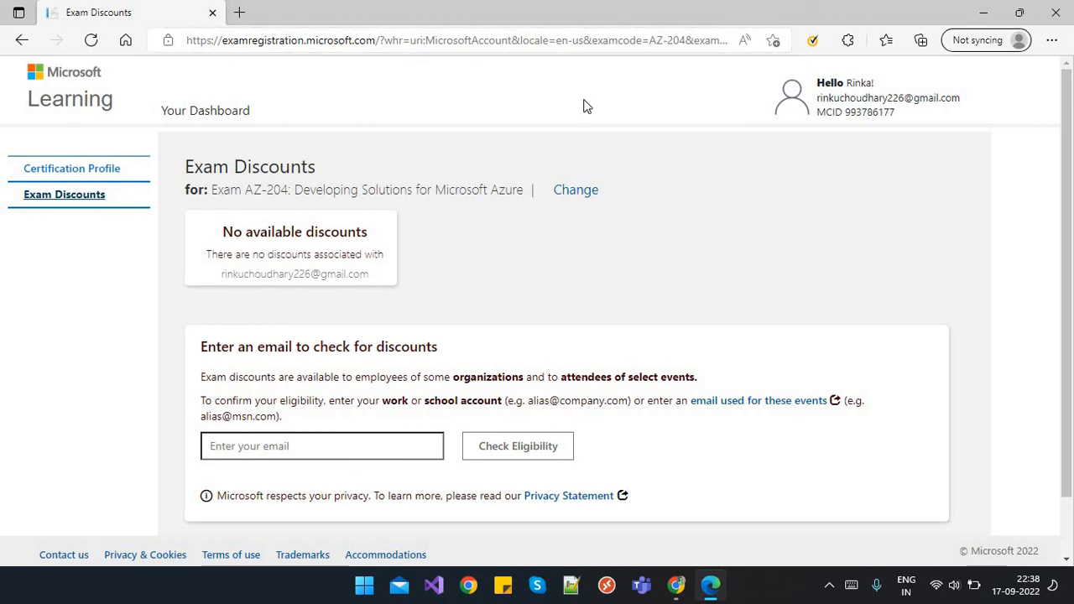
mouse_move(712, 306)
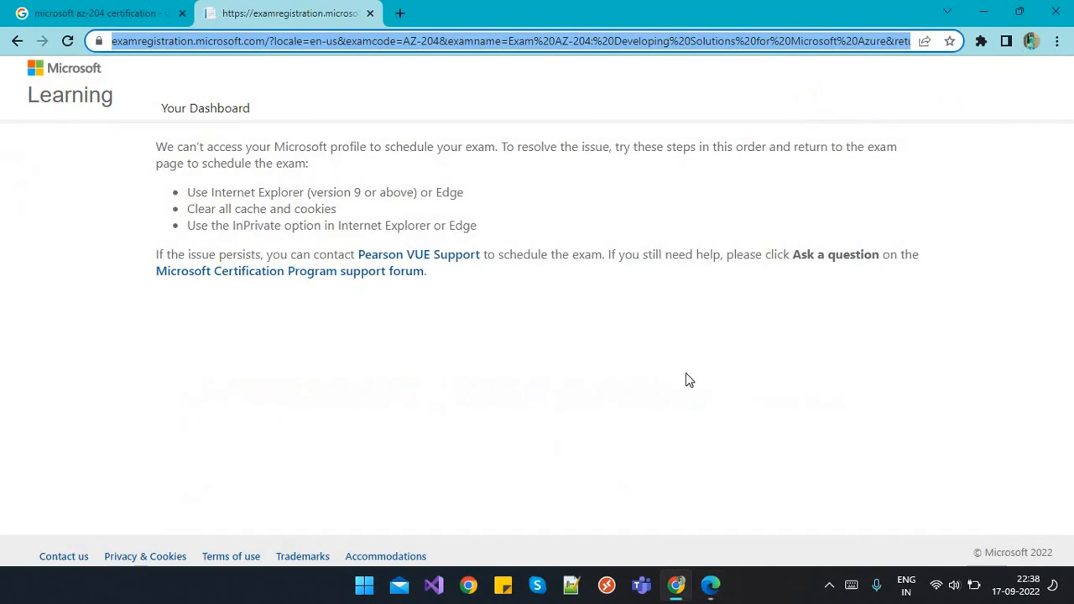
mouse_move(617, 354)
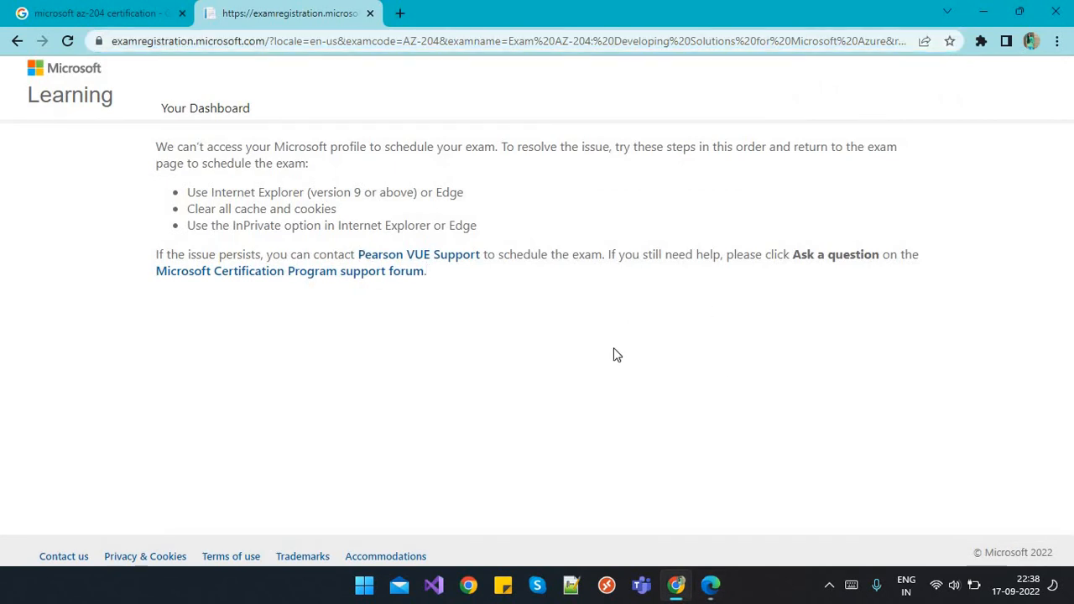